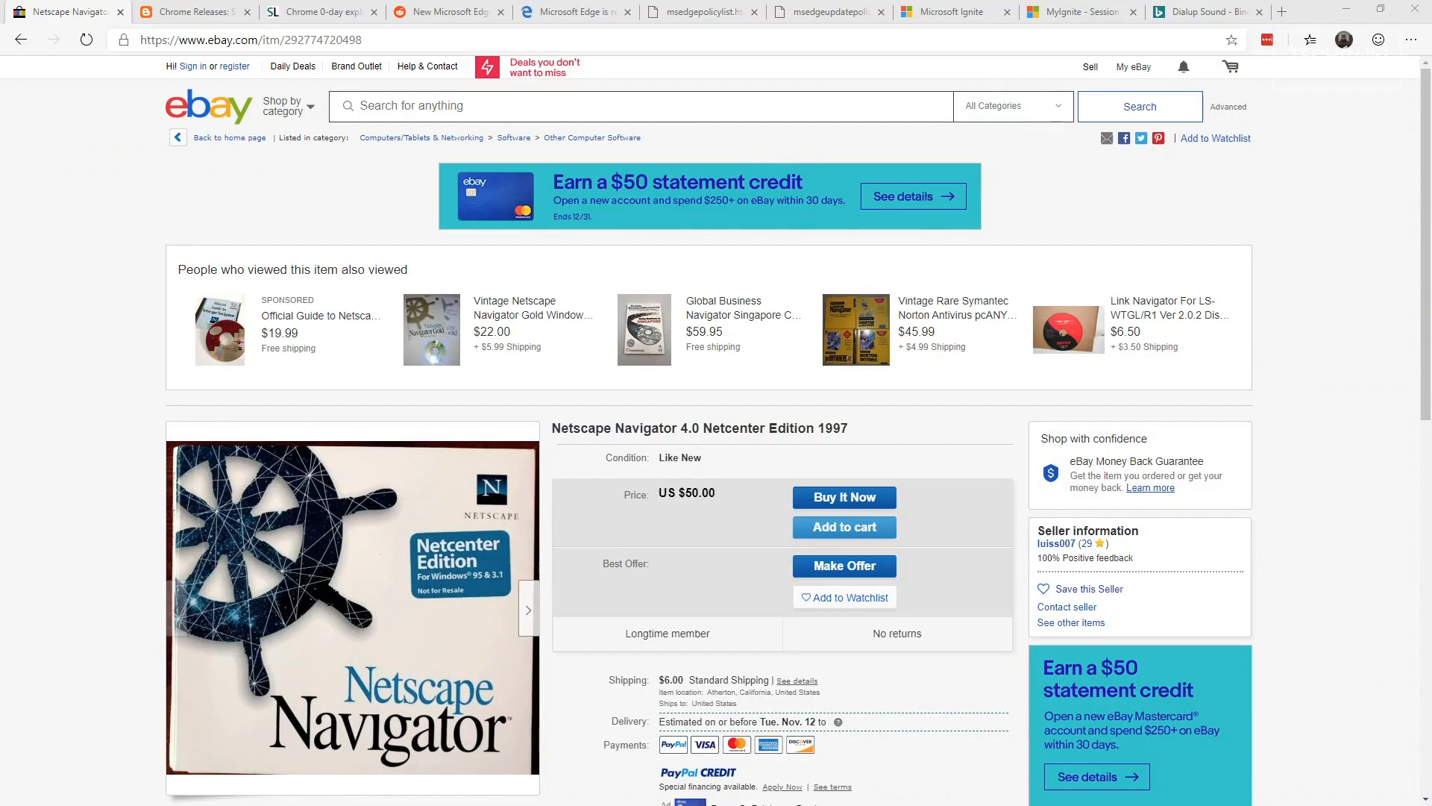
# Step: Close the eBay Netscape Navigator tab to reveal the Chrome Releases stable update post
pyautogui.click(1206, 12)
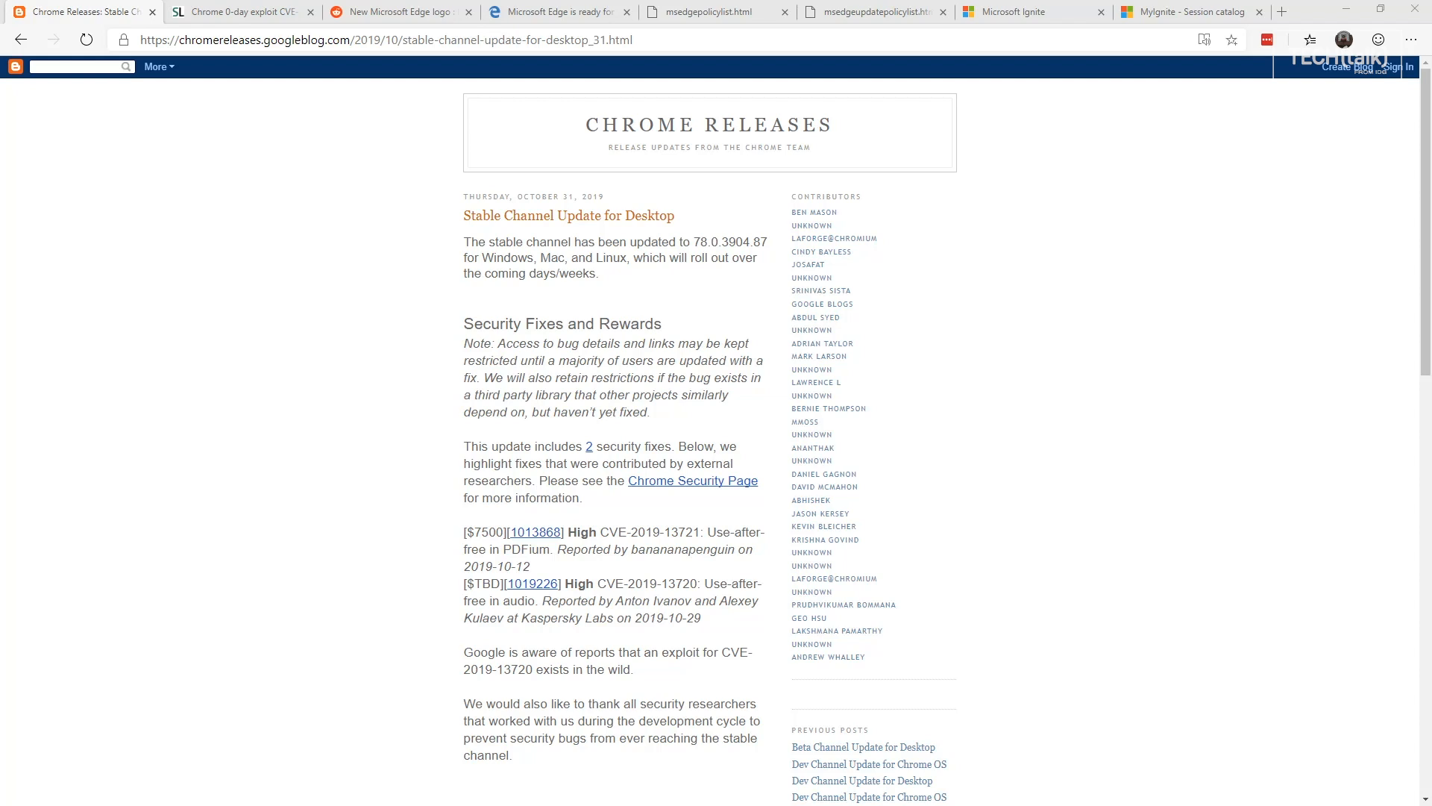
# Step: Switch to the Securelist tab on Chrome 0-day exploit CVE-2019-13720
pyautogui.click(242, 12)
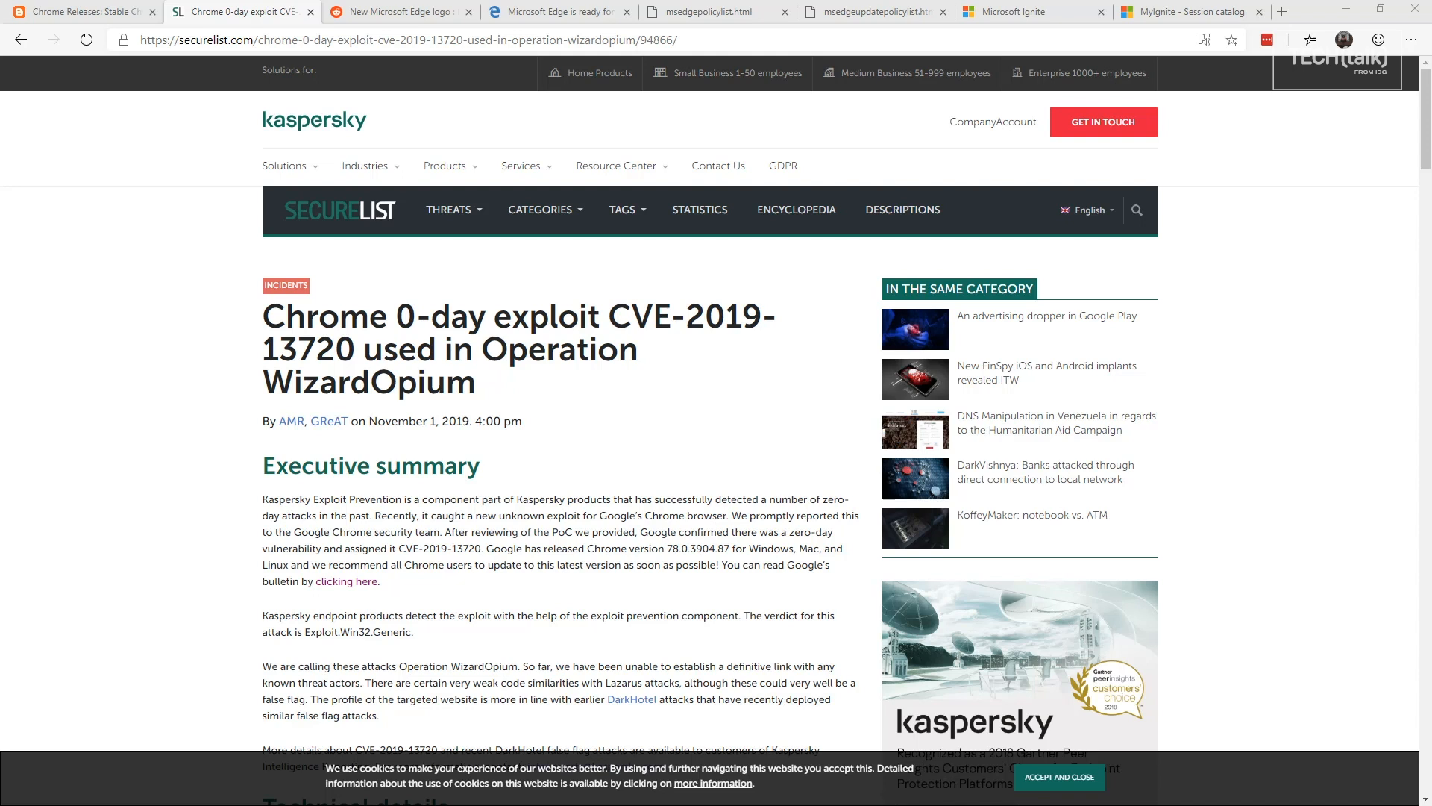
# Step: Scroll the Securelist article down to the exploitation chain and obfuscated exploit code
pyautogui.scroll(-3)
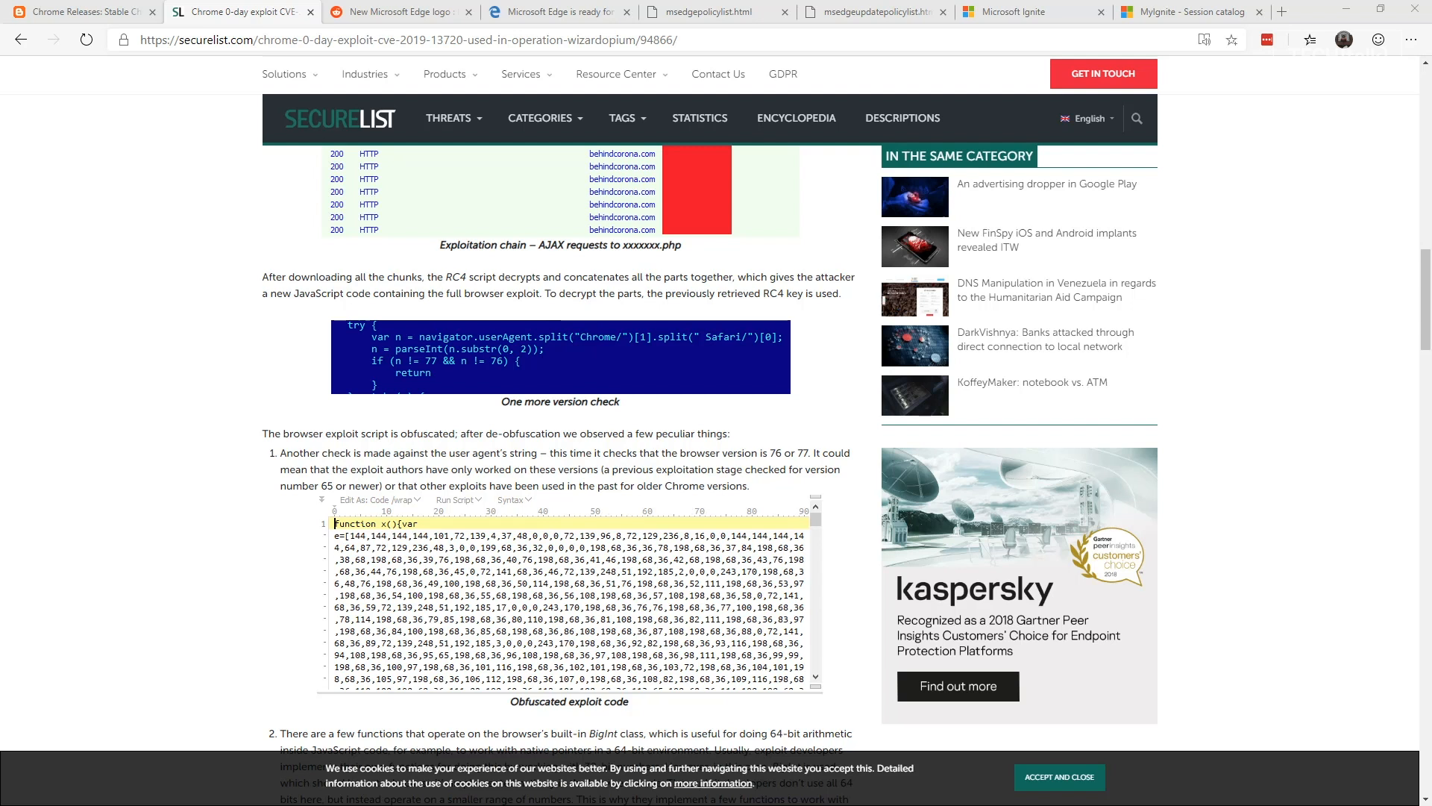
pyautogui.scroll(-3)
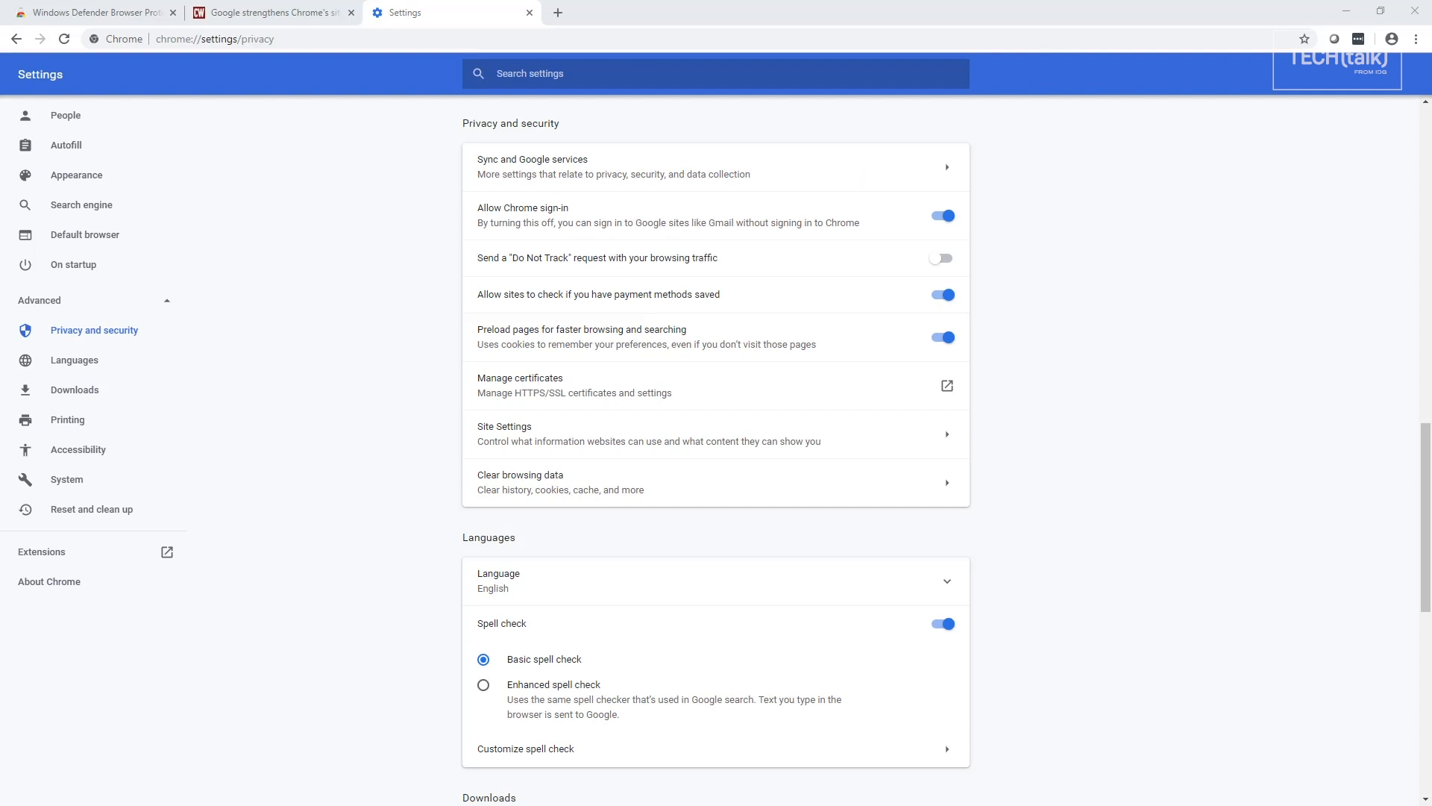
pyautogui.moveTo(1253, 448)
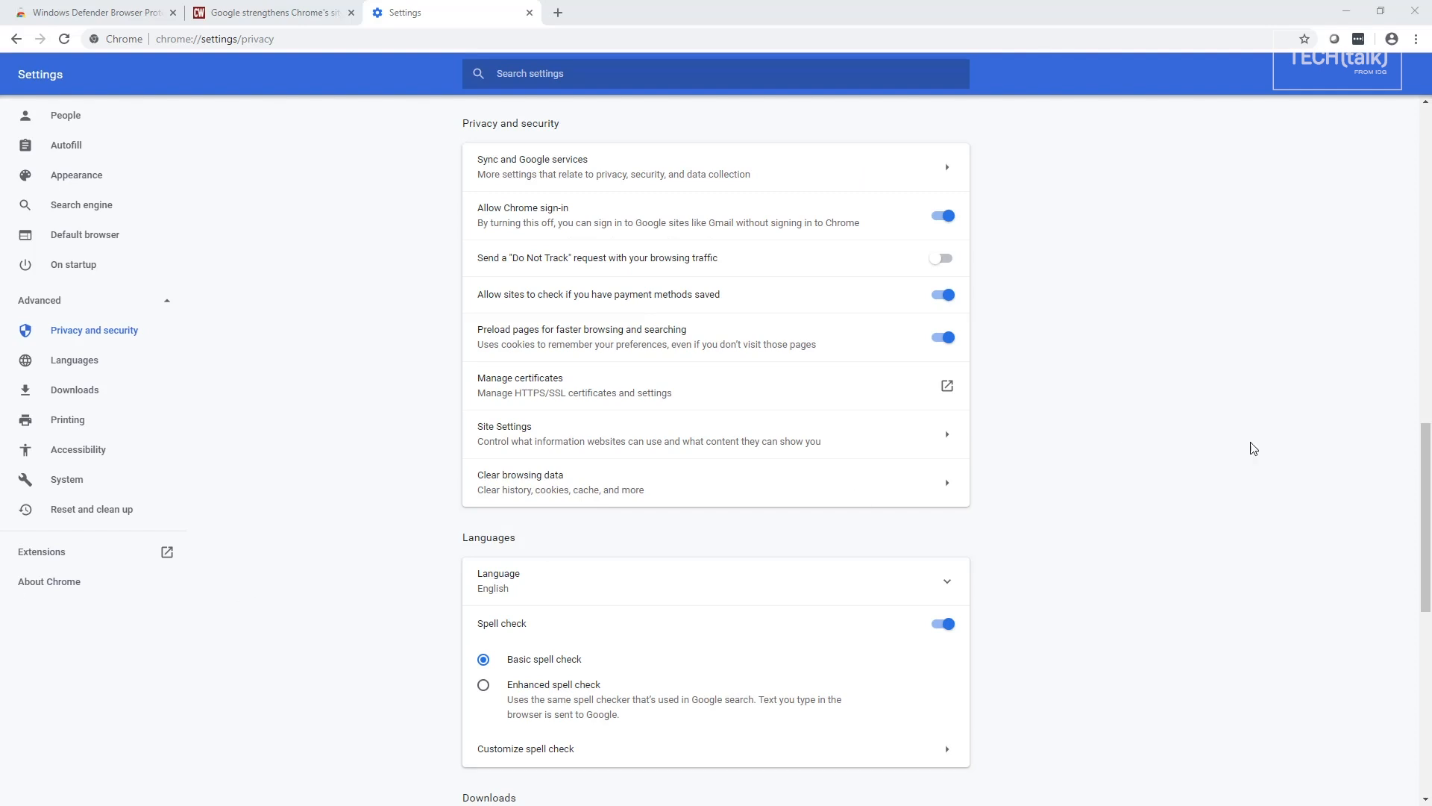
pyautogui.moveTo(1417, 38)
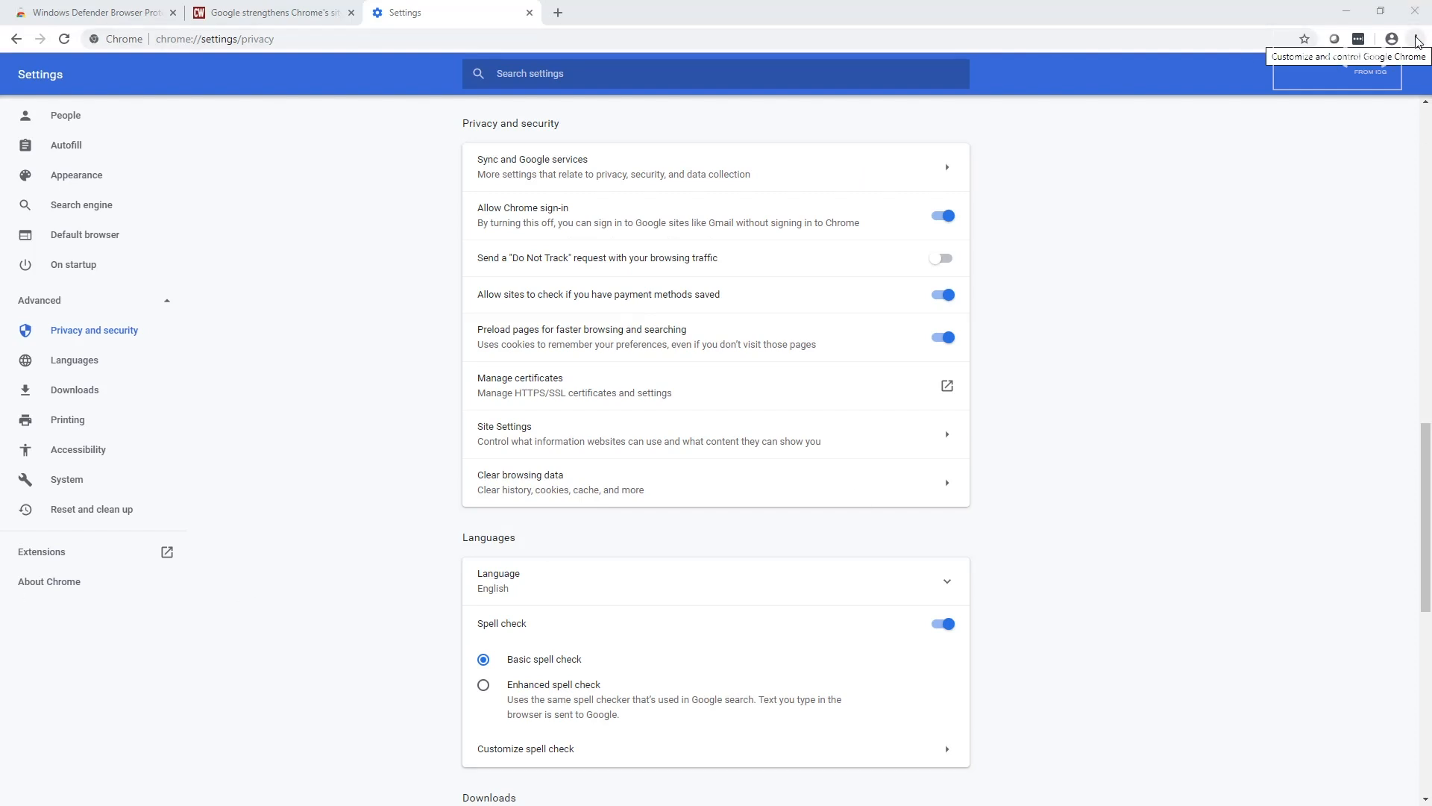
pyautogui.moveTo(78, 290)
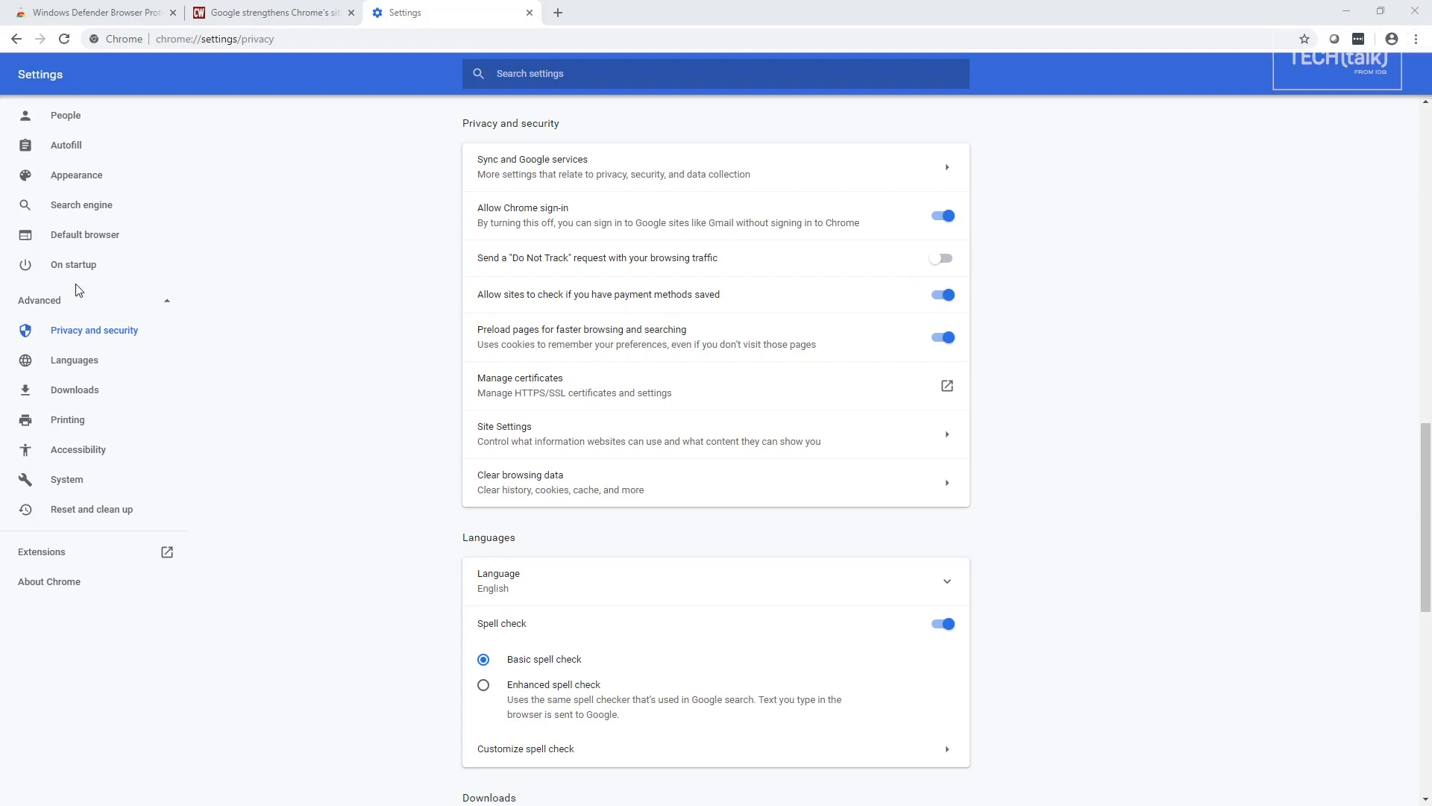
pyautogui.moveTo(61, 315)
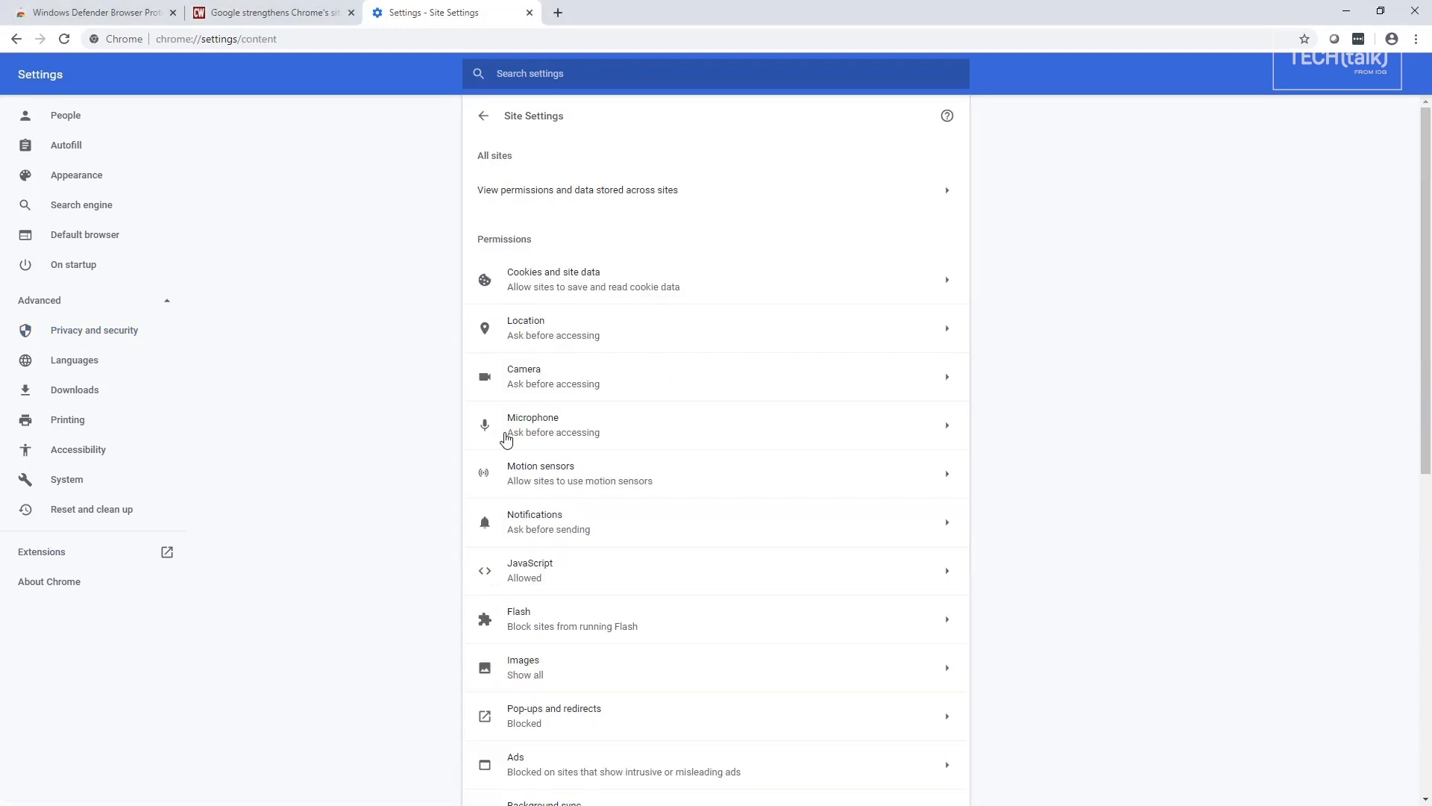
pyautogui.moveTo(536, 578)
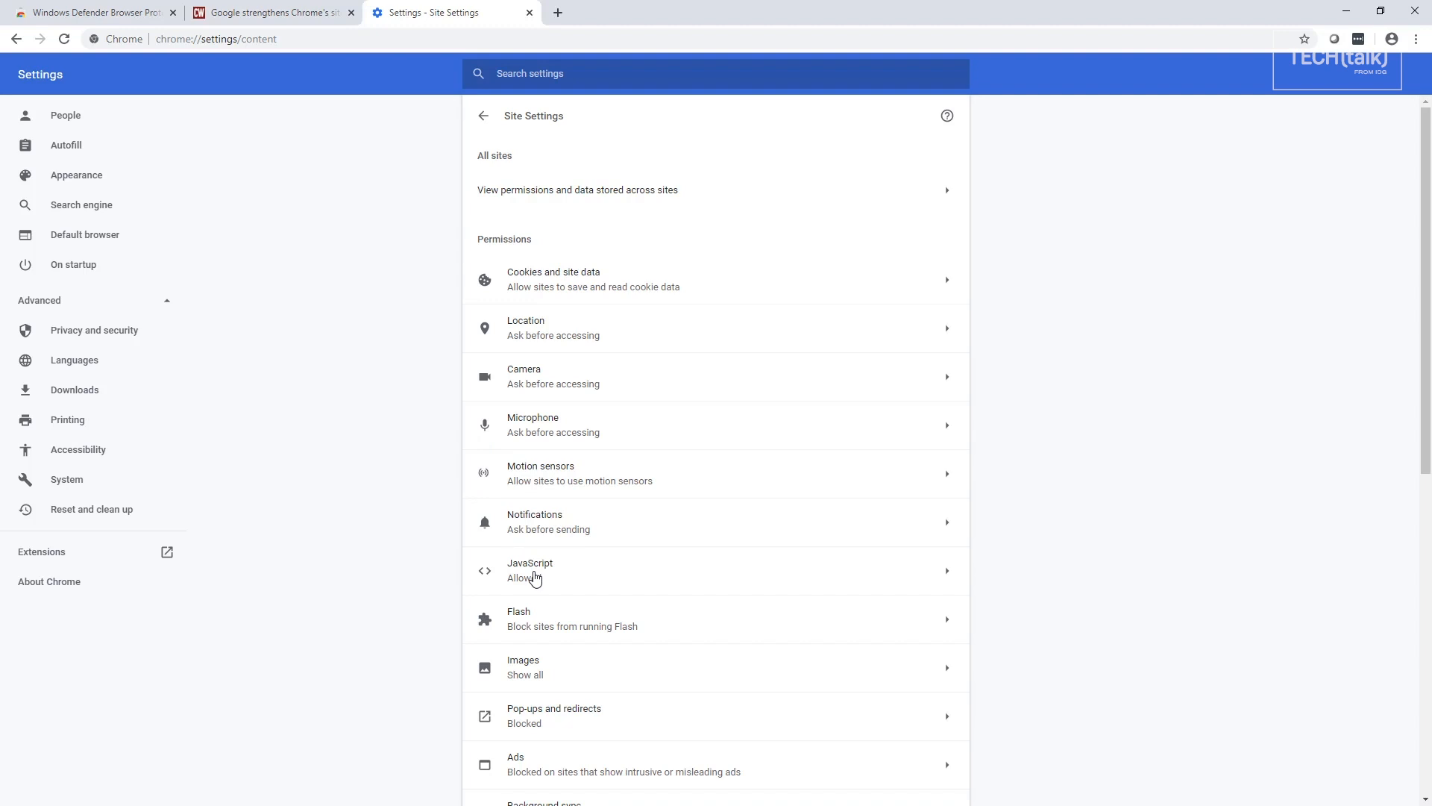
# Step: Open the JavaScript entry in Chrome's Site Settings
pyautogui.click(529, 570)
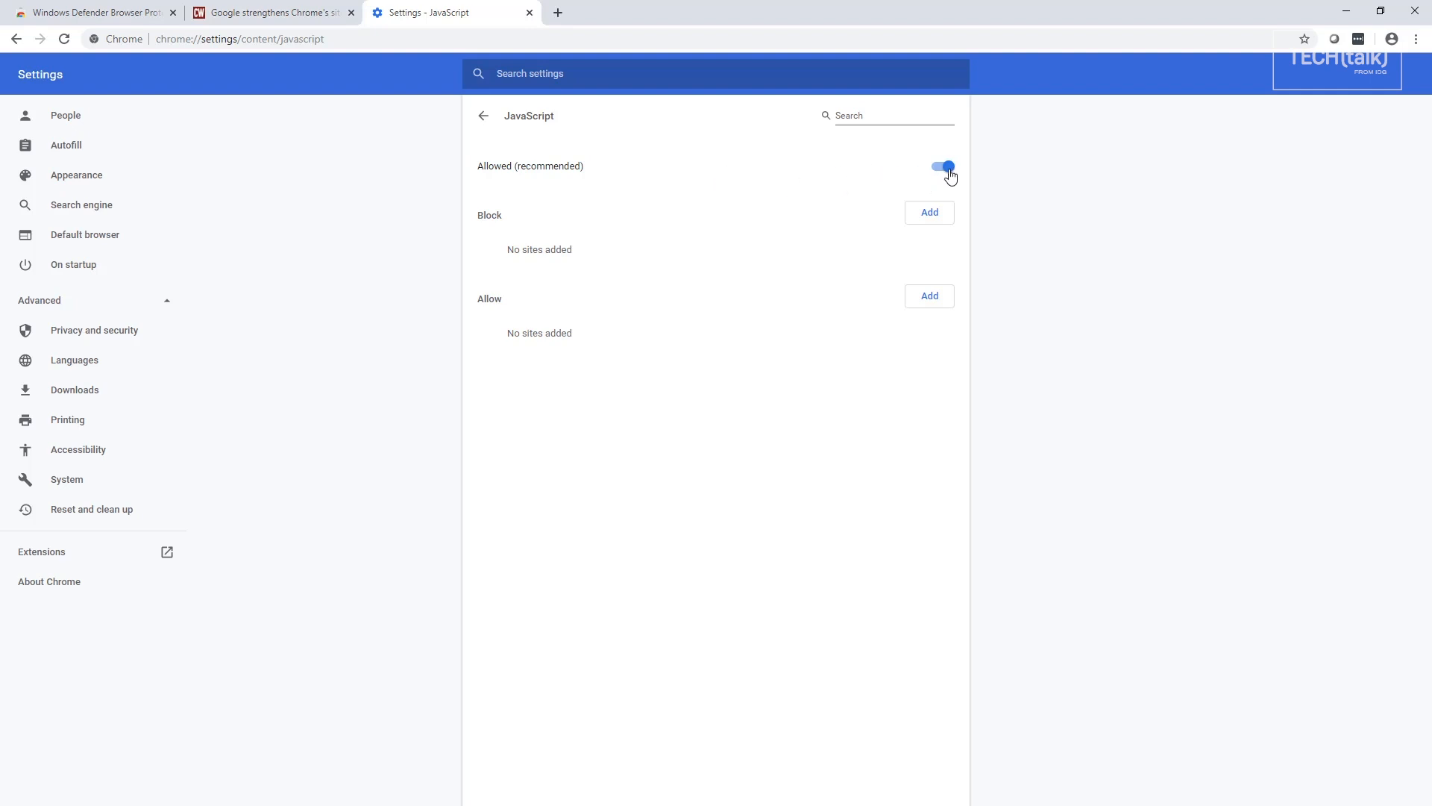
# Step: Switch JavaScript to Blocked for all sites and open the 'Add a site' exception dialog
pyautogui.click(944, 168)
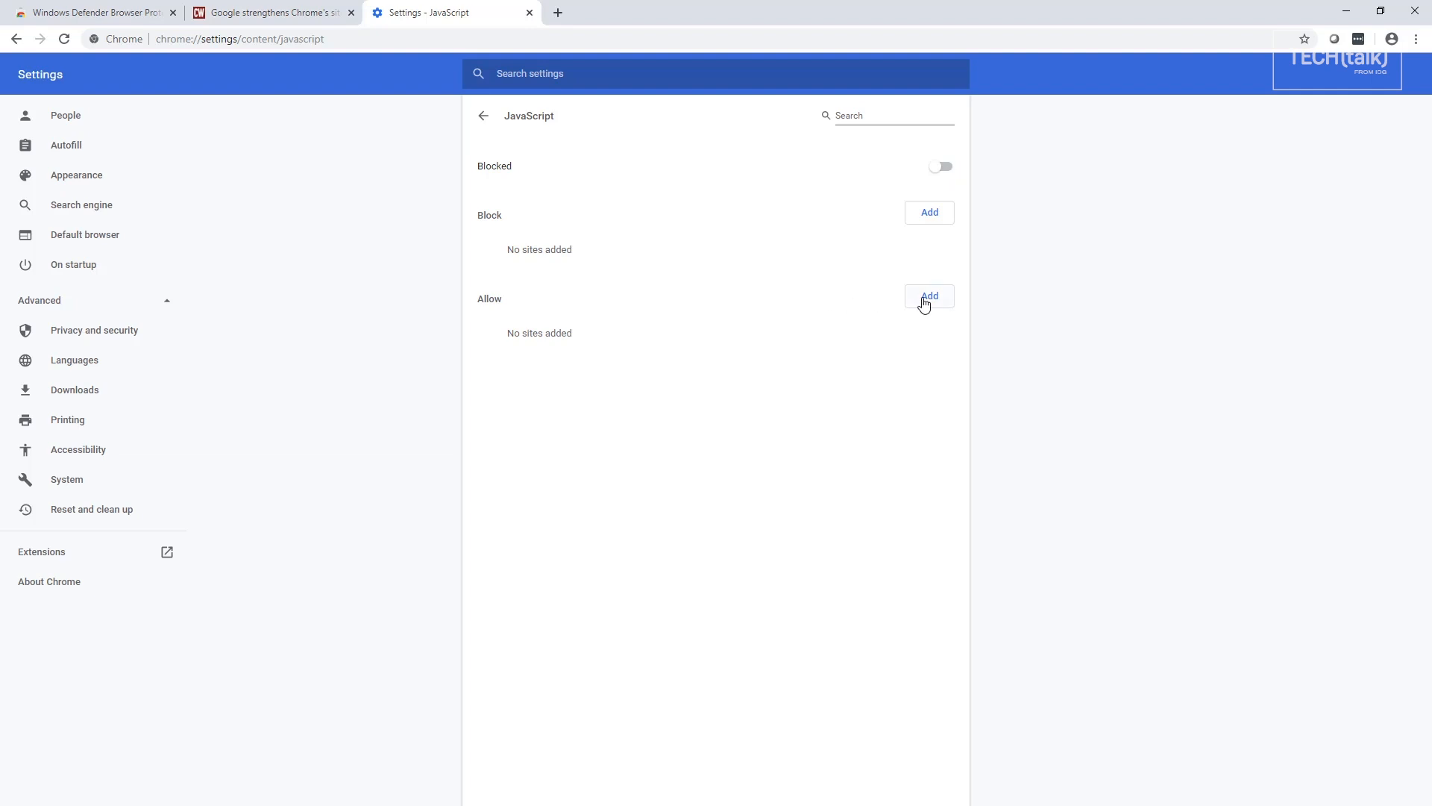
pyautogui.moveTo(928, 306)
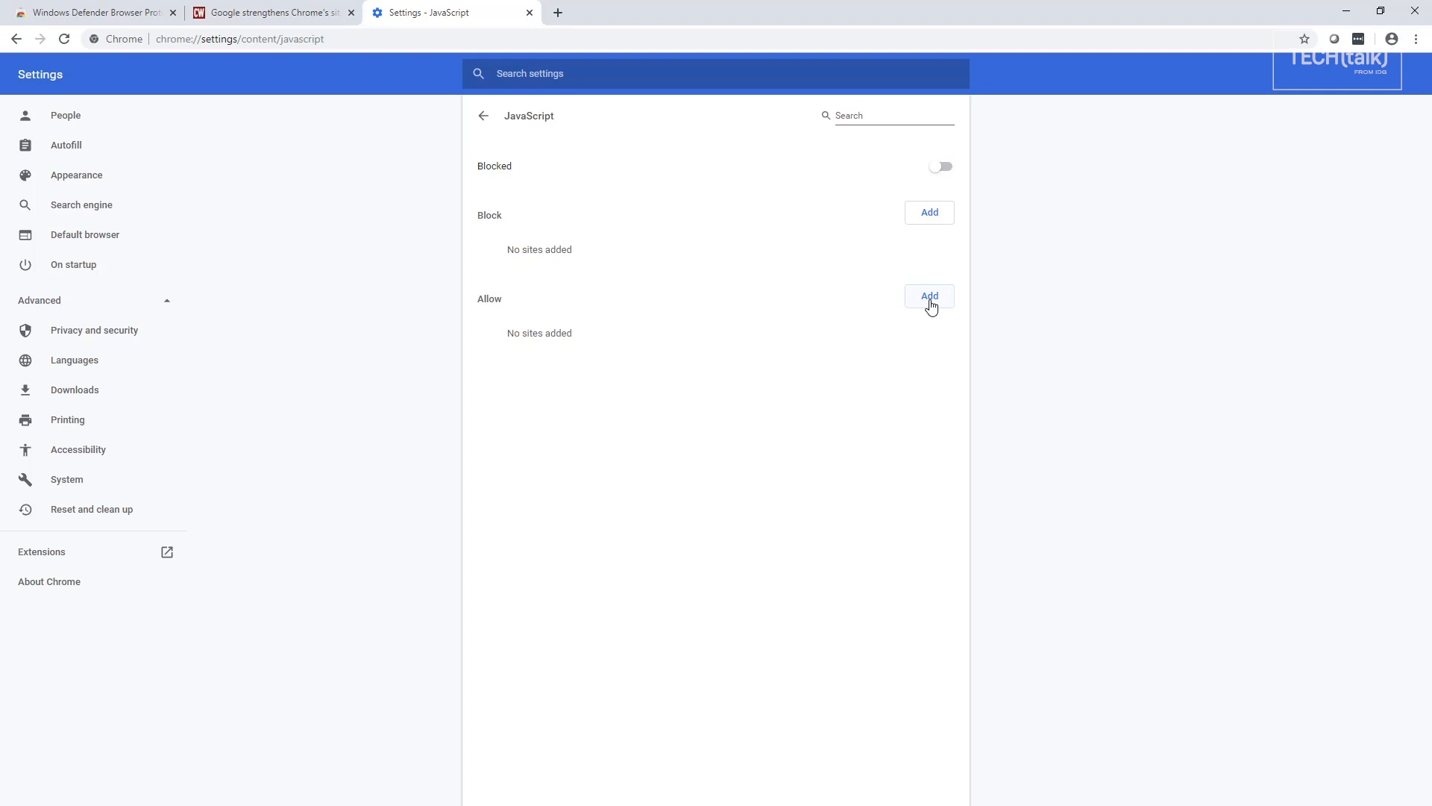
pyautogui.moveTo(253, 517)
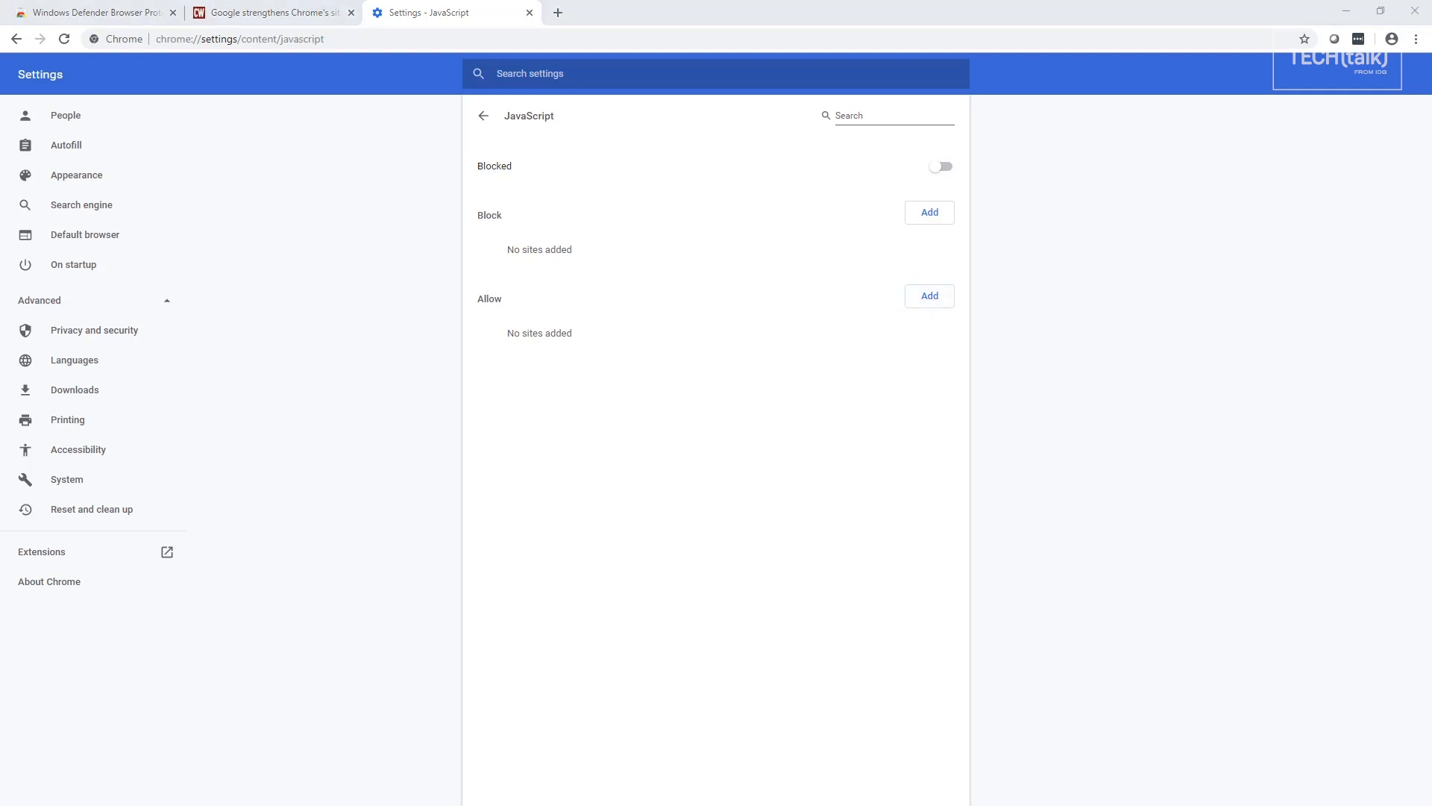
pyautogui.click(927, 296)
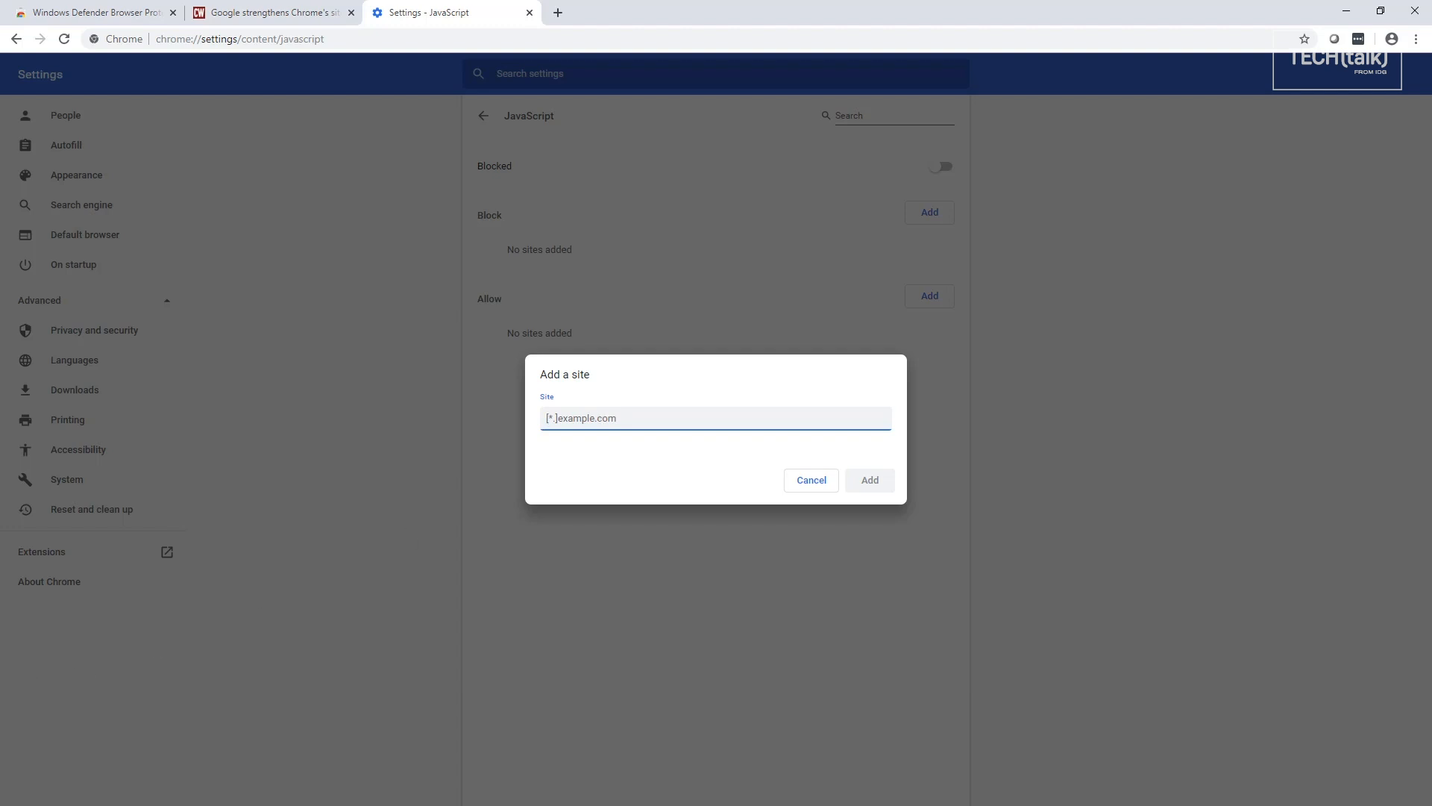
# Step: Switch to the Windows Defender Browser Protection Chrome Web Store tab
pyautogui.click(91, 12)
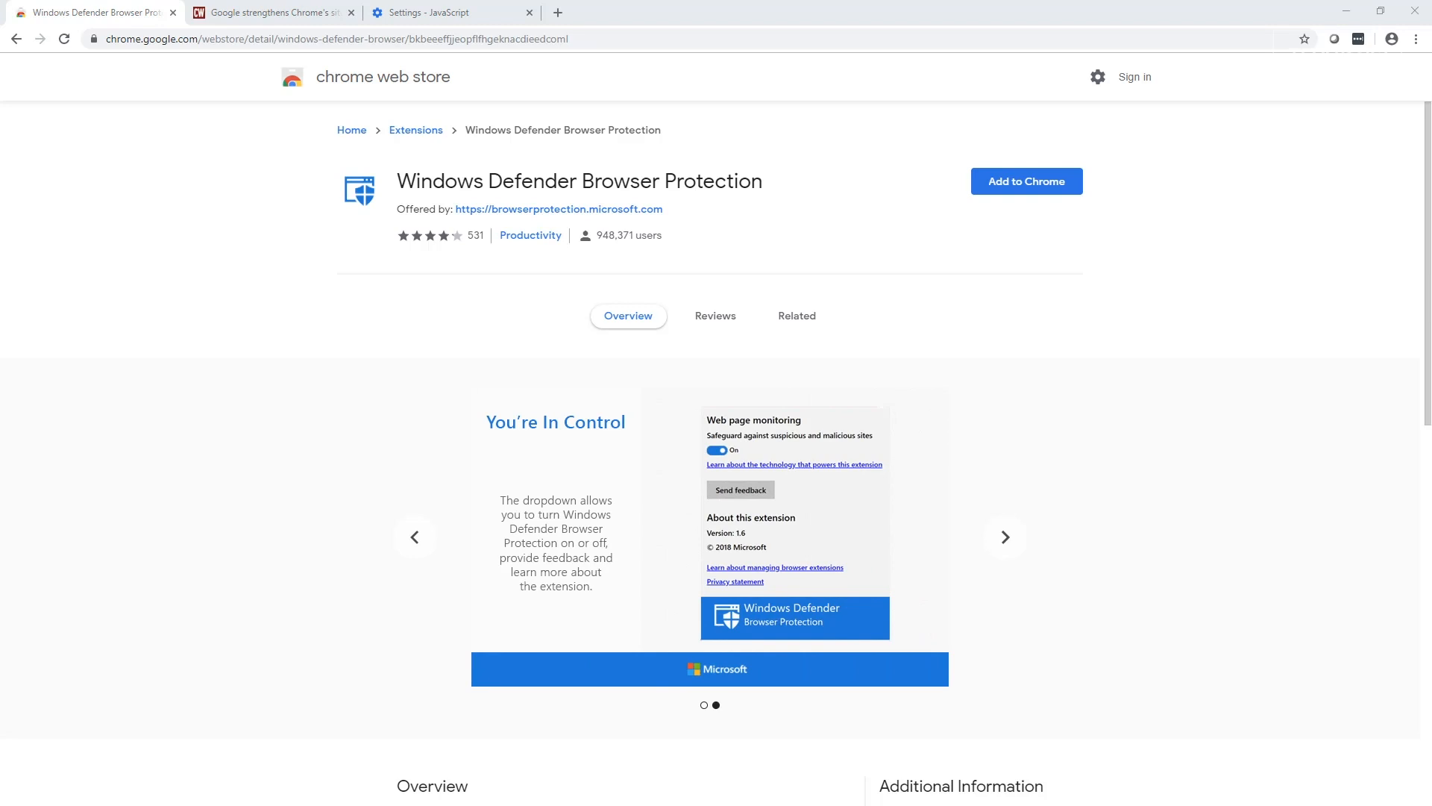
# Step: Browse the extension's screenshots, check its protection toggle is On, and launch its demo pages
pyautogui.click(1003, 536)
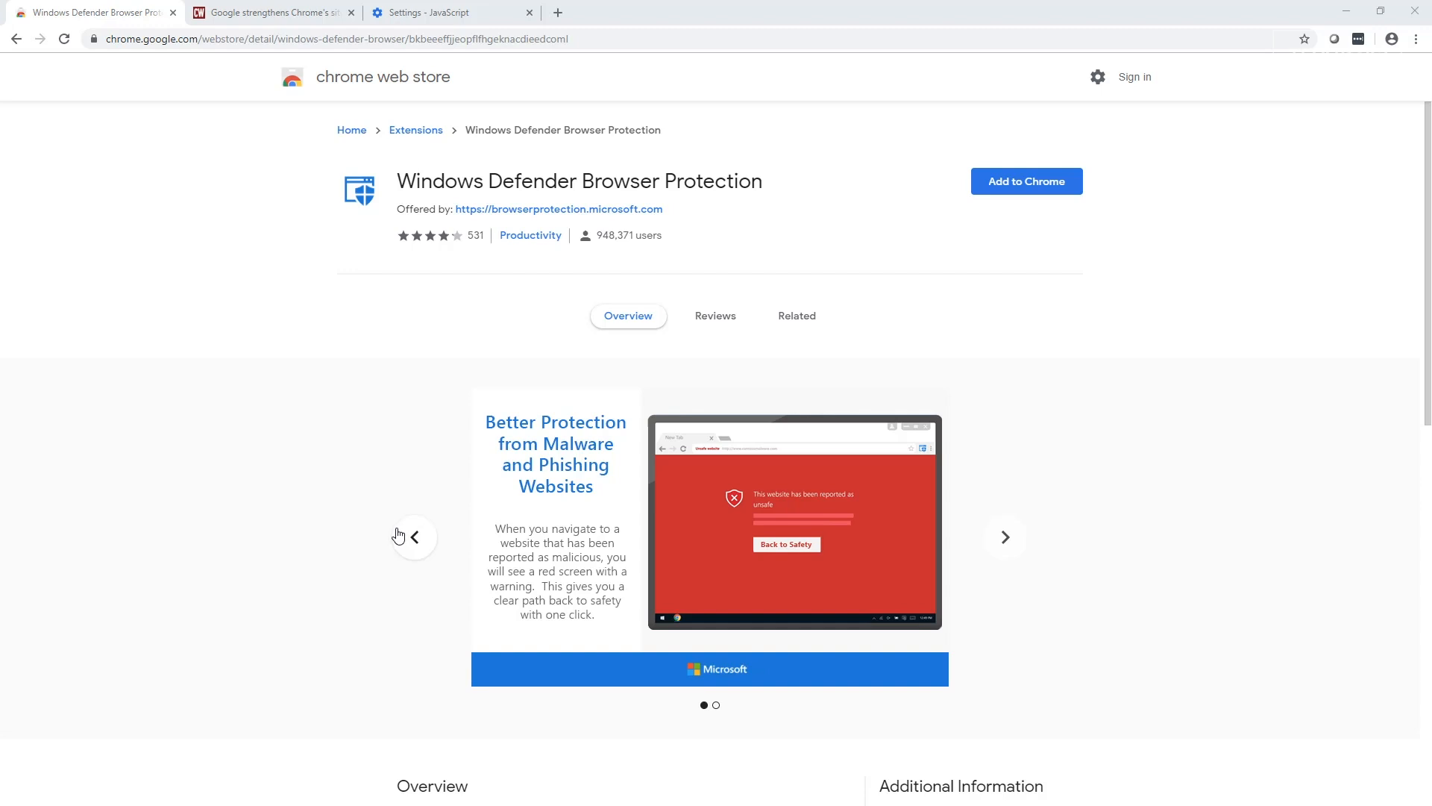
pyautogui.click(1003, 536)
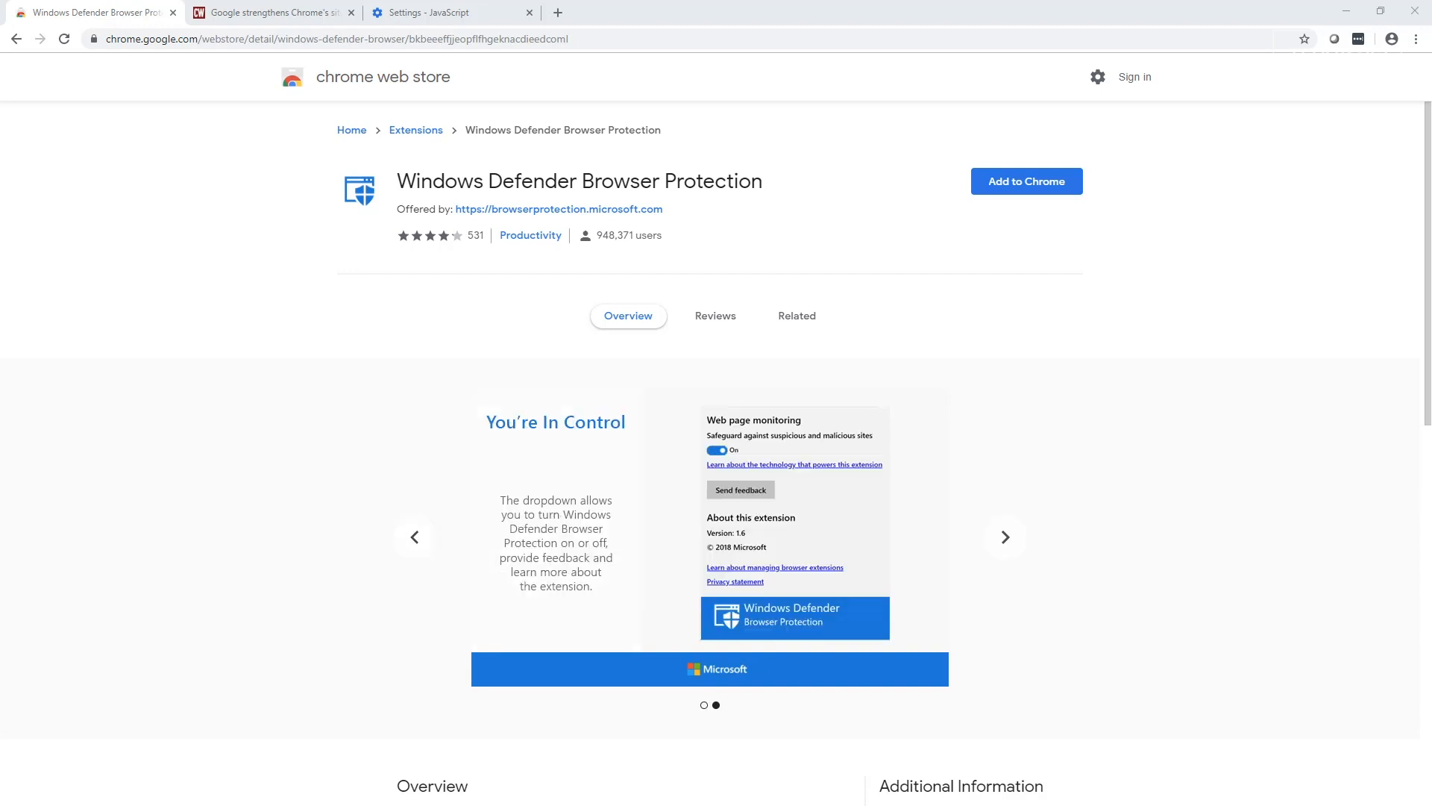
pyautogui.click(1002, 536)
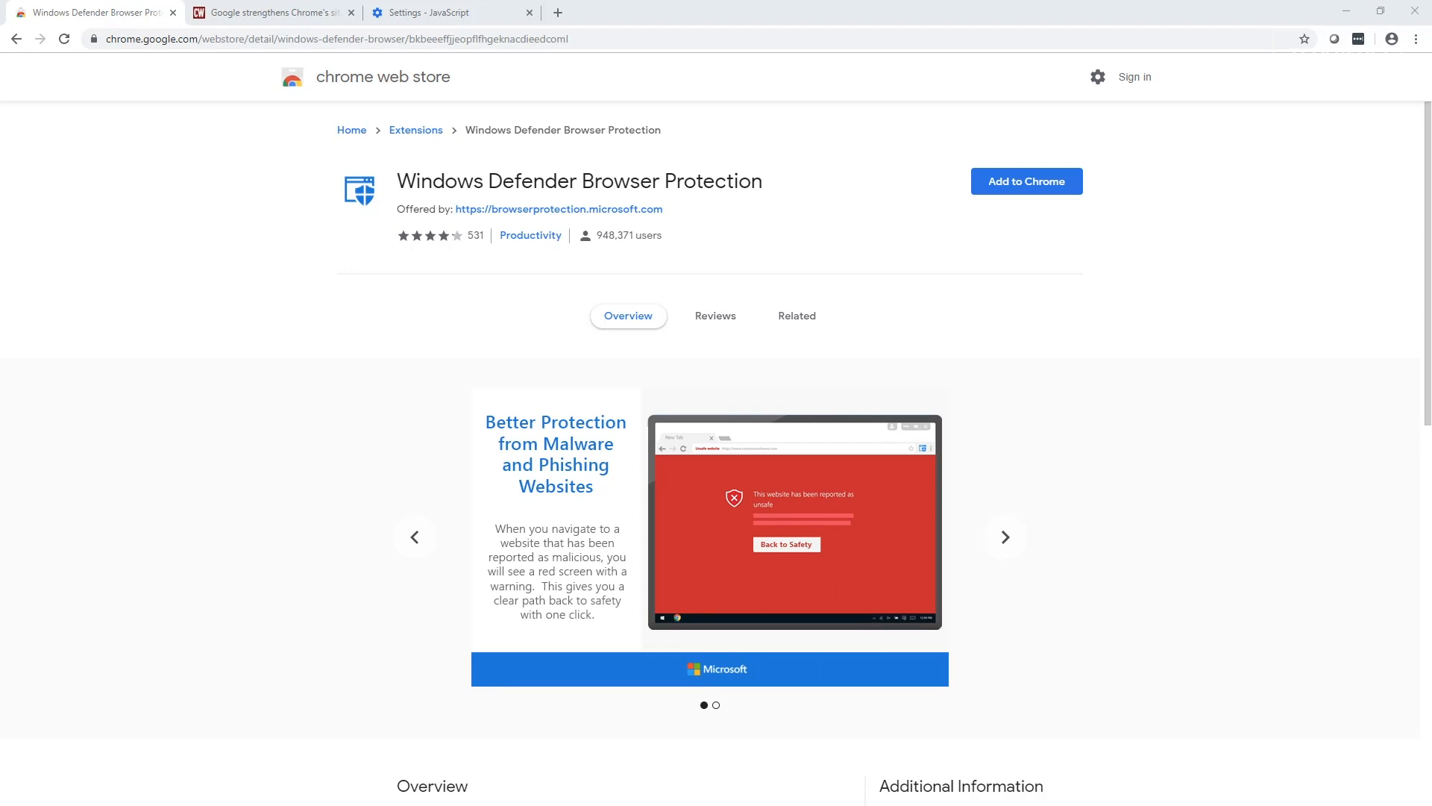
pyautogui.click(1358, 38)
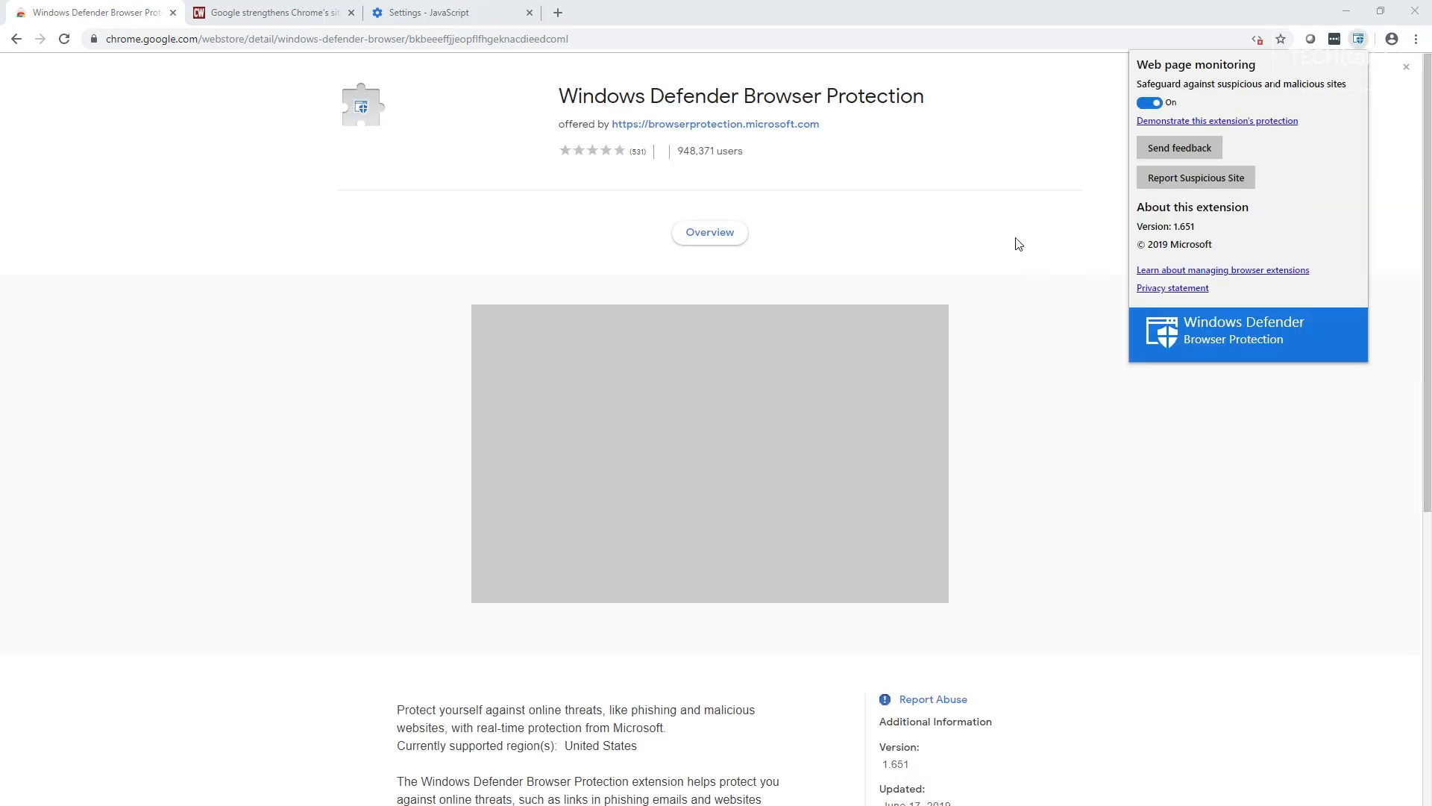
pyautogui.moveTo(1182, 123)
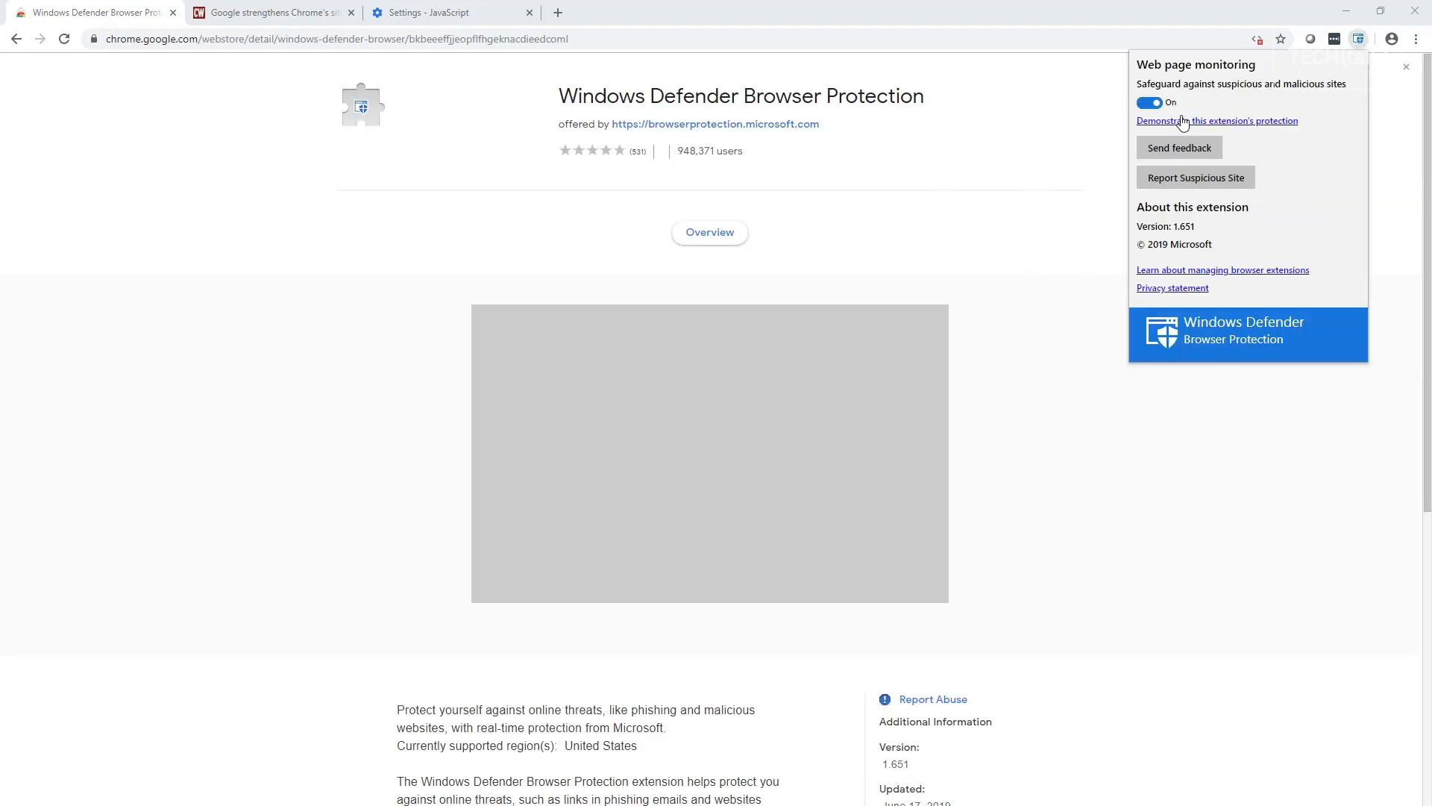
pyautogui.click(1217, 120)
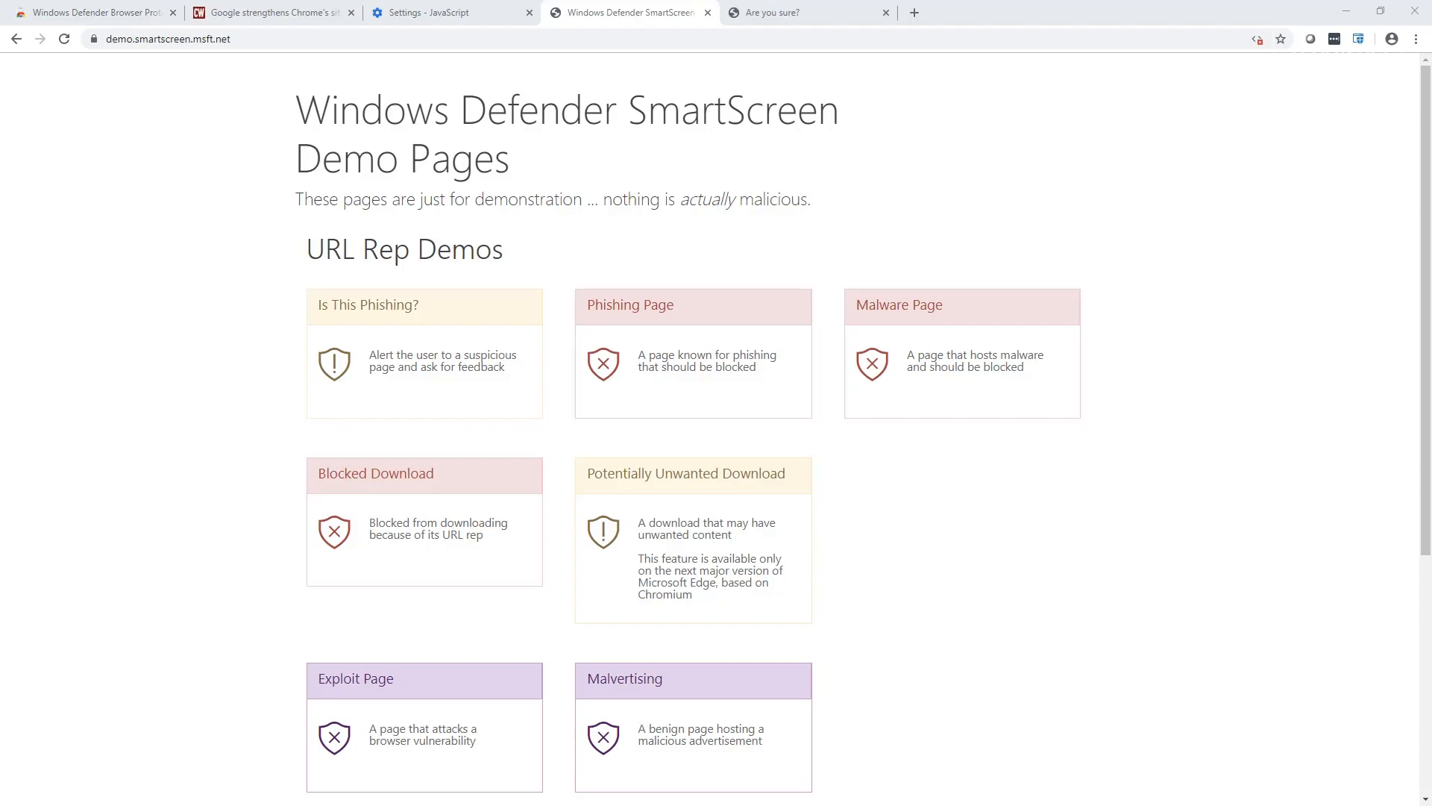
pyautogui.moveTo(670, 454)
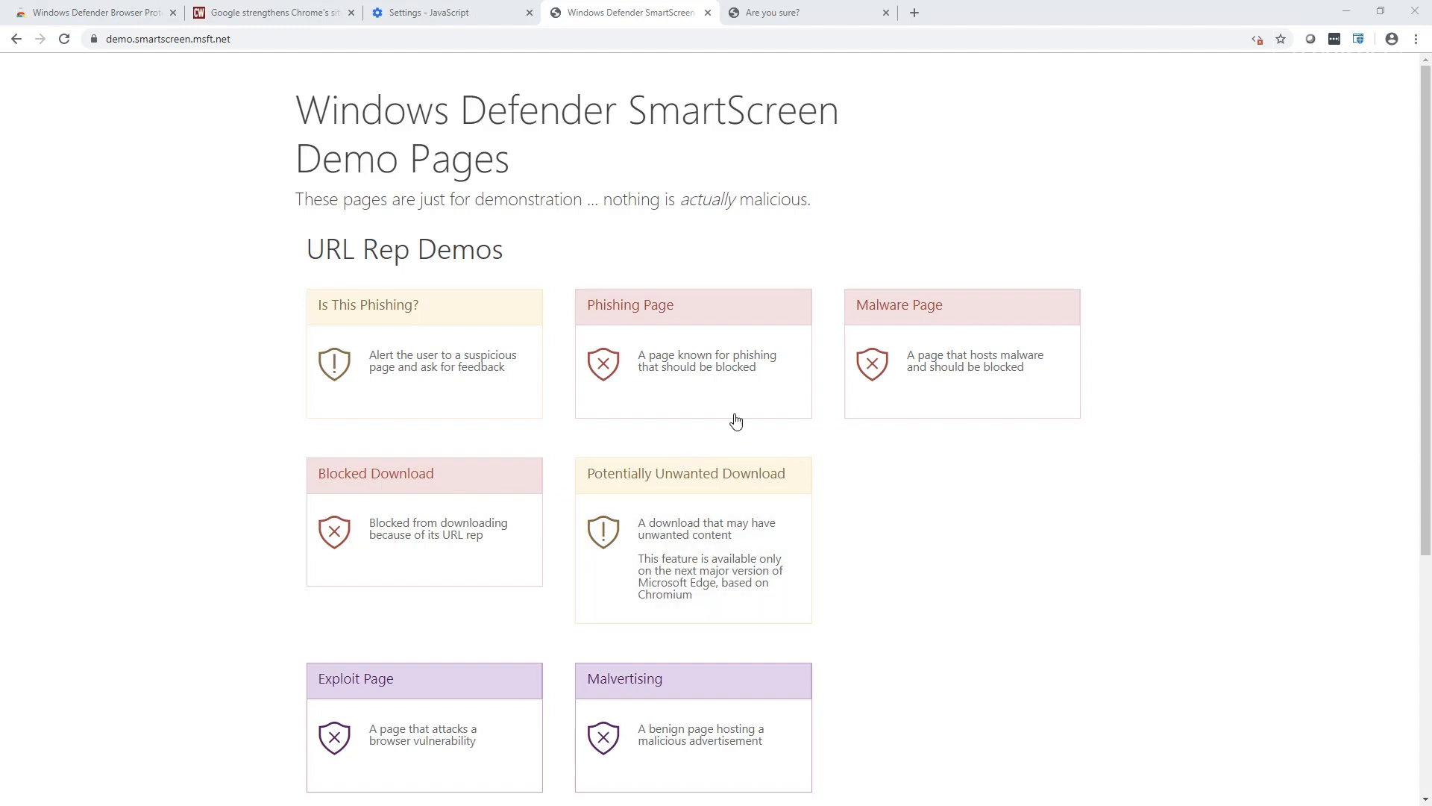
# Step: Open the Phishing Page tile on the SmartScreen demo site
pyautogui.click(692, 305)
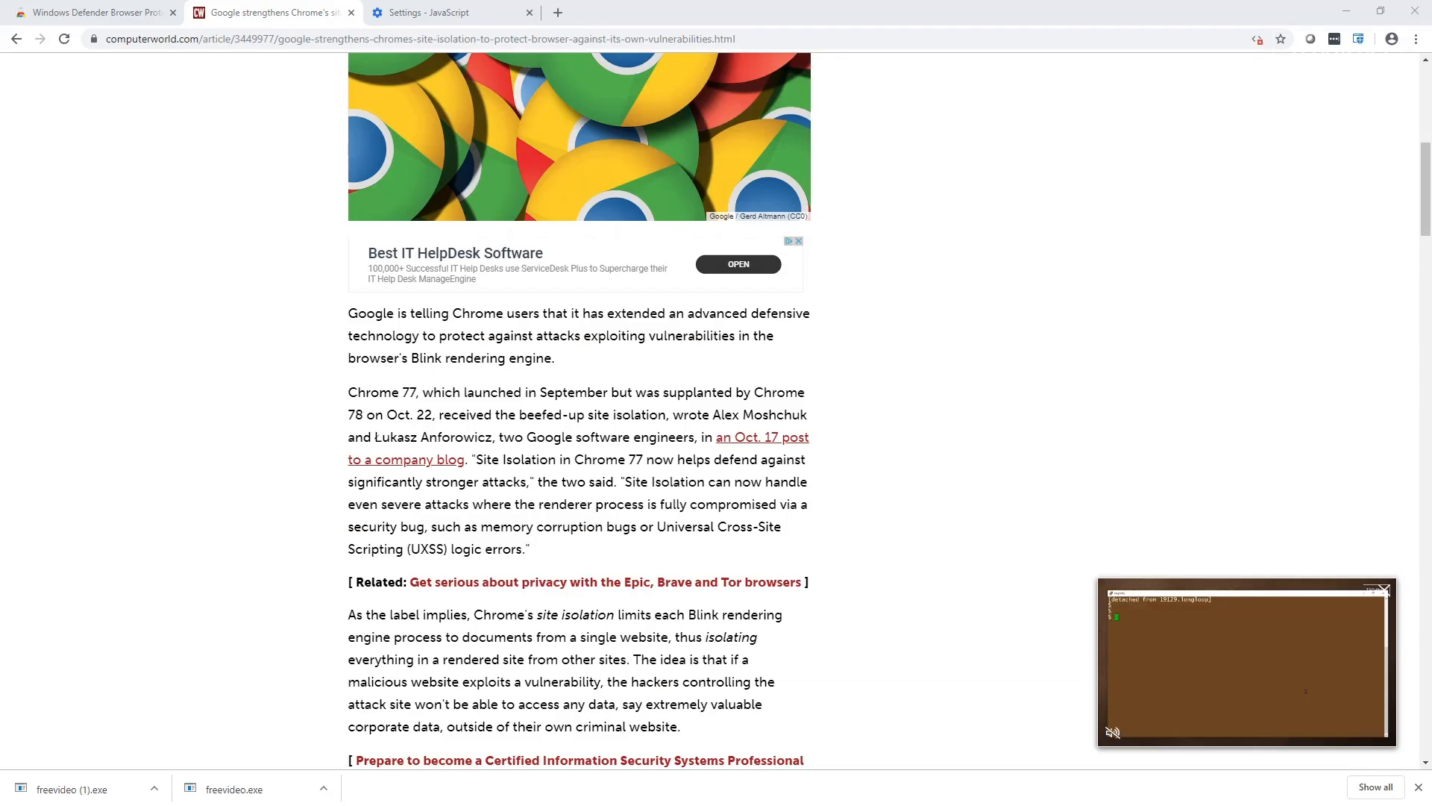
# Step: Enter screen, screen -ls, screen -r and longloop, then switch to the Edge for business tab
pyautogui.write('screen')
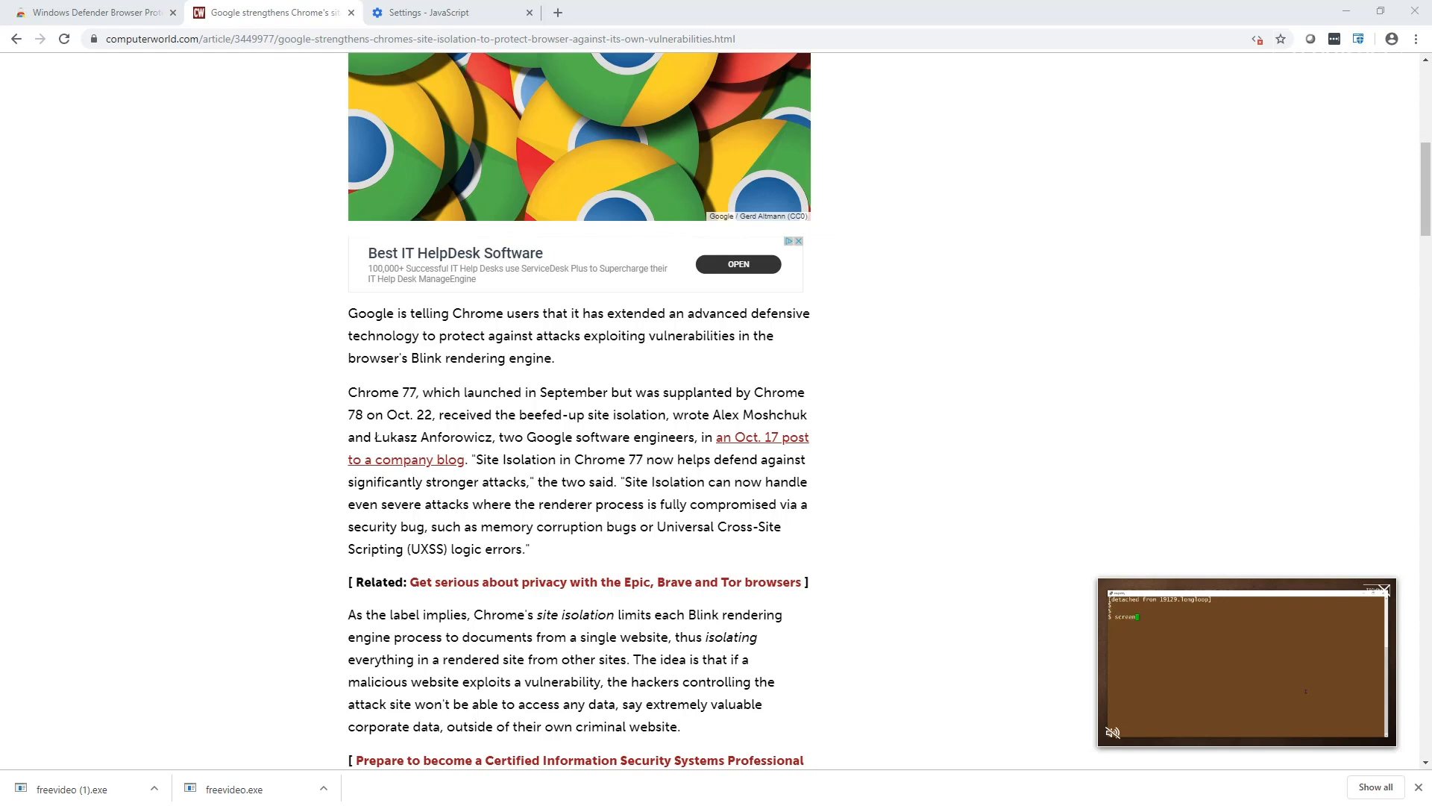
pyautogui.write('screen -ls')
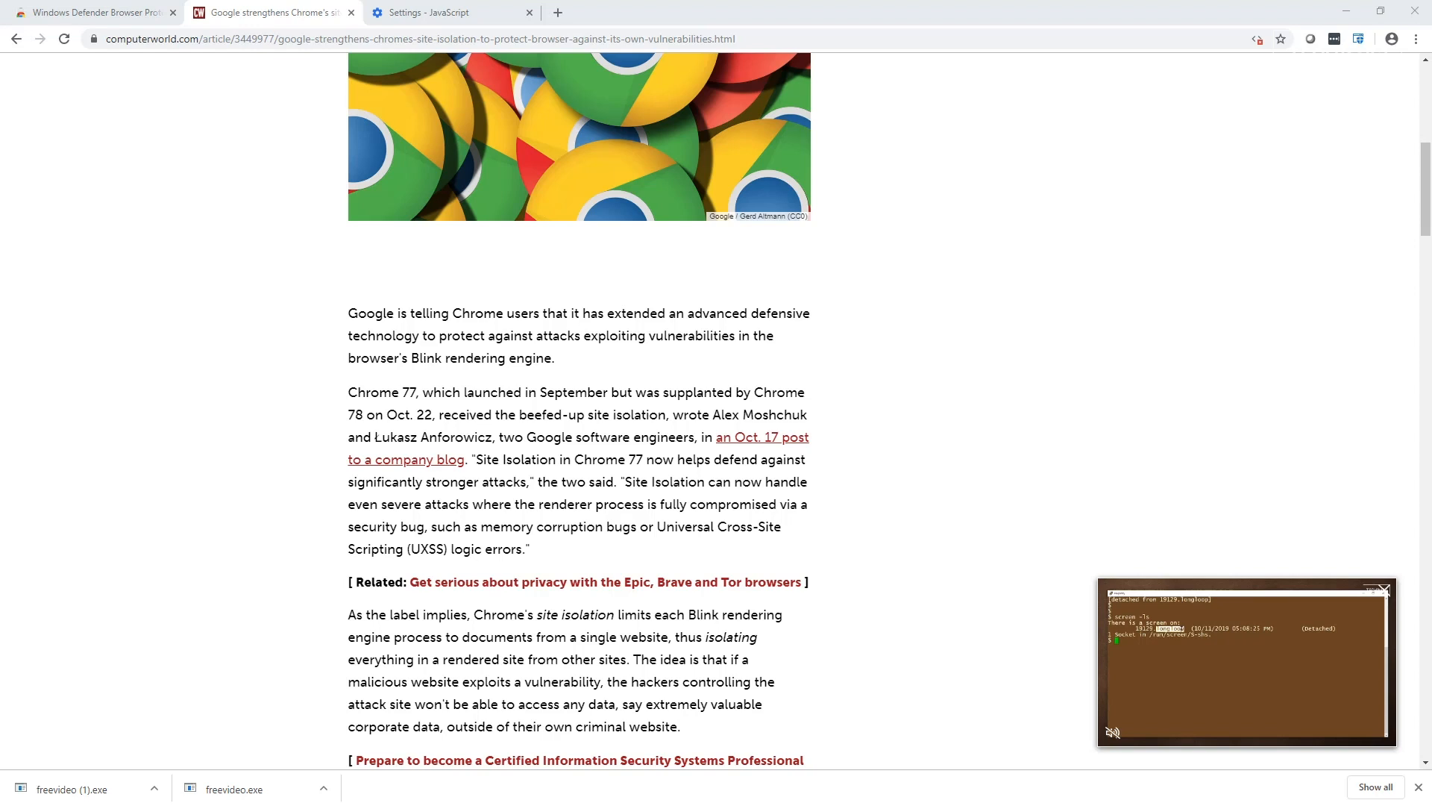
pyautogui.write('screen -r')
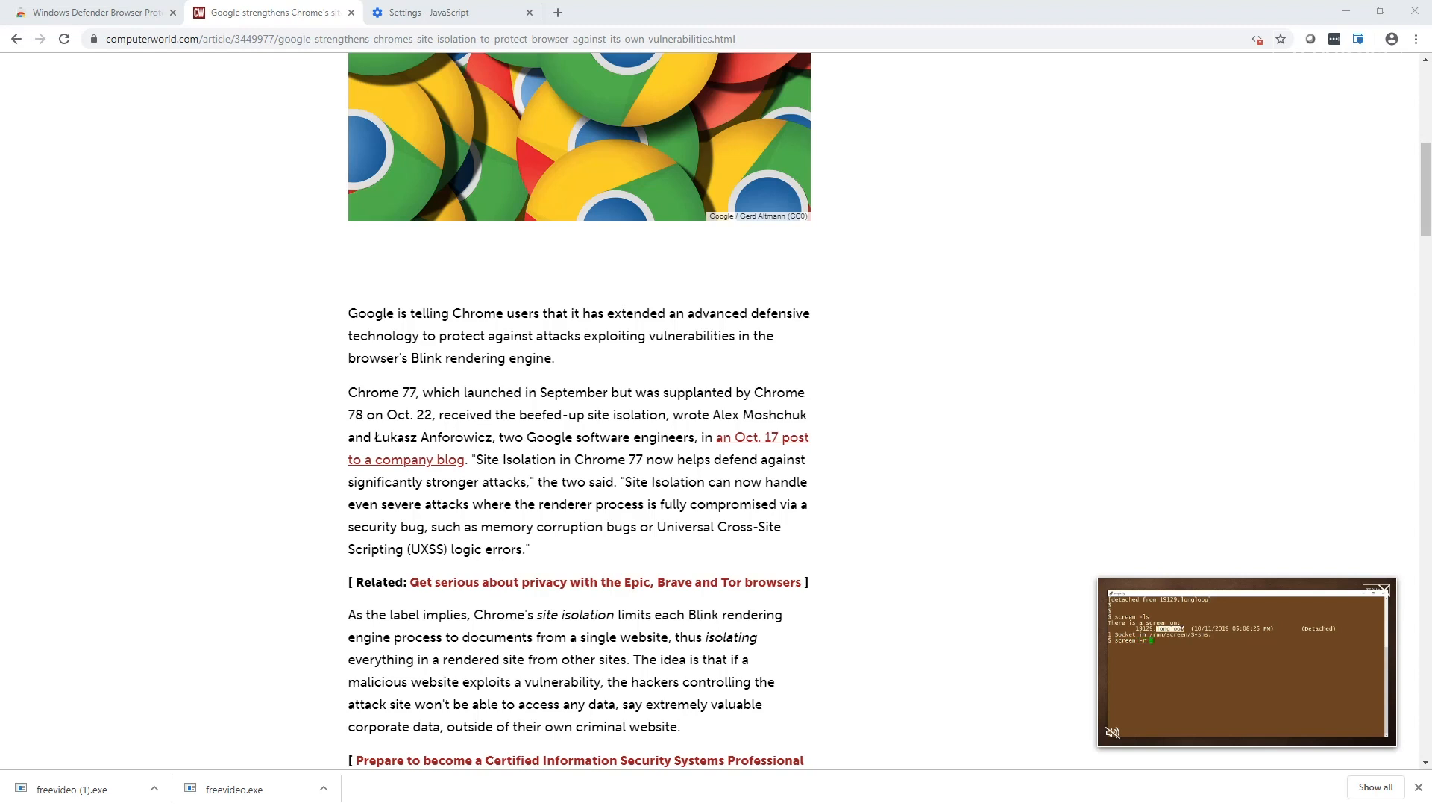
pyautogui.write('longloop')
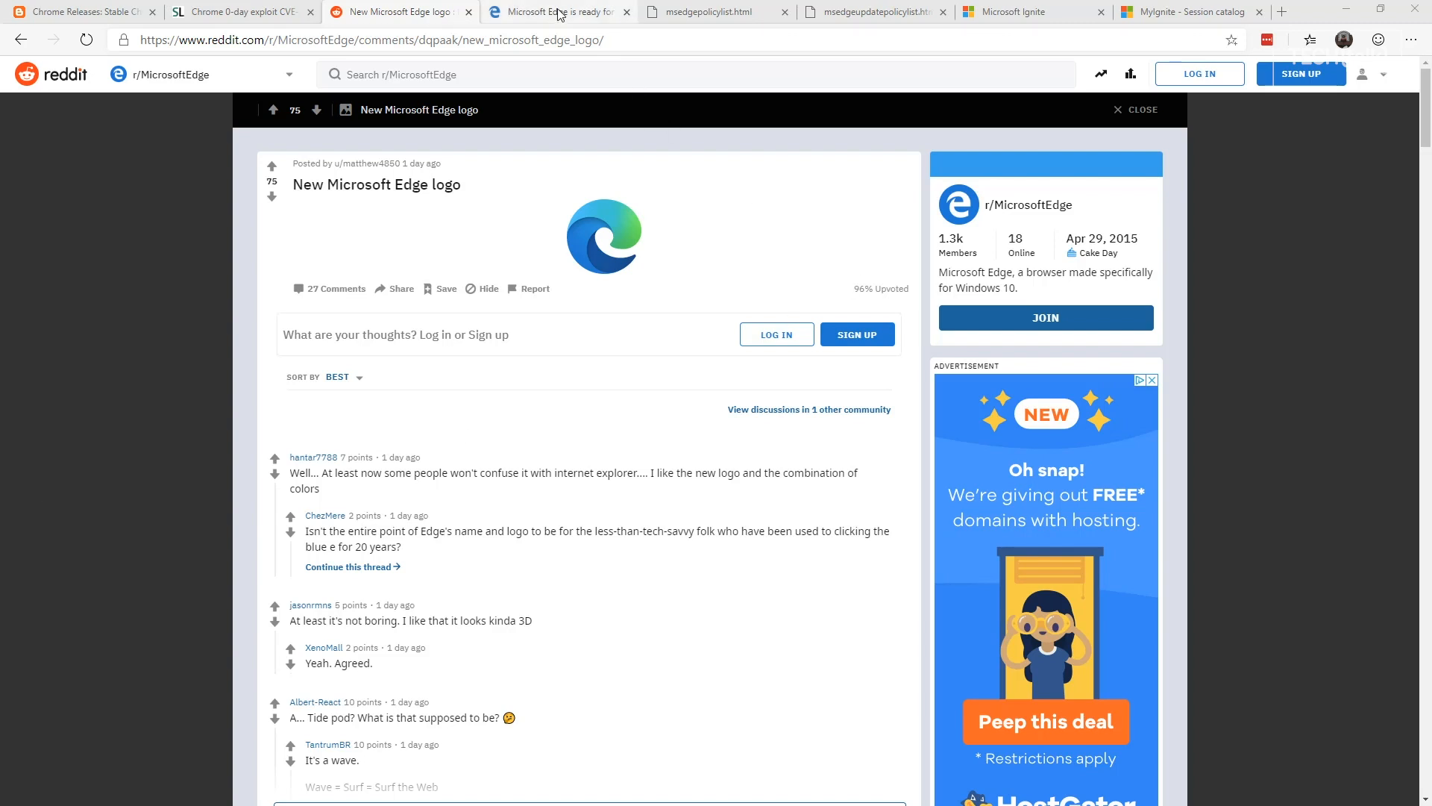
pyautogui.click(549, 12)
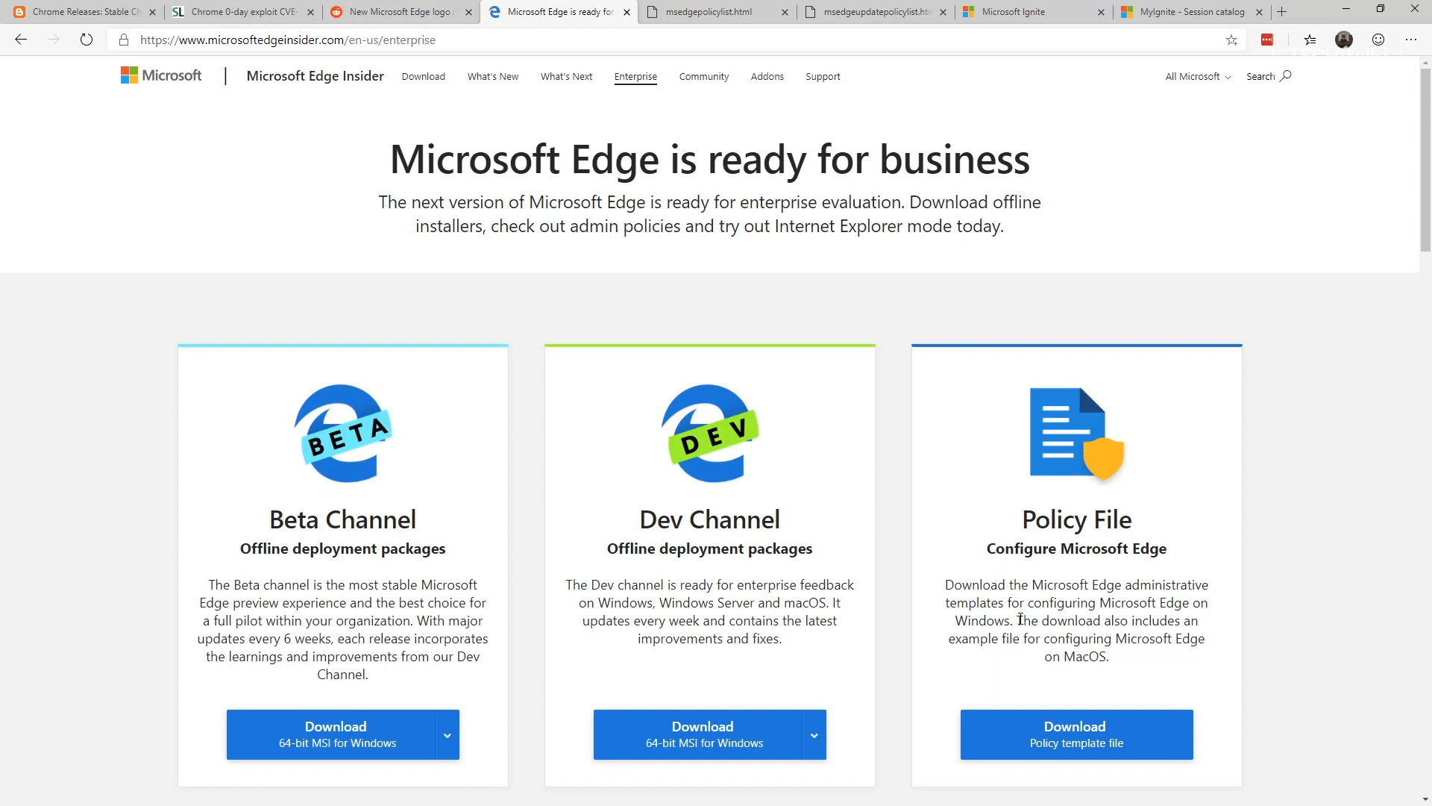
pyautogui.moveTo(1014, 628)
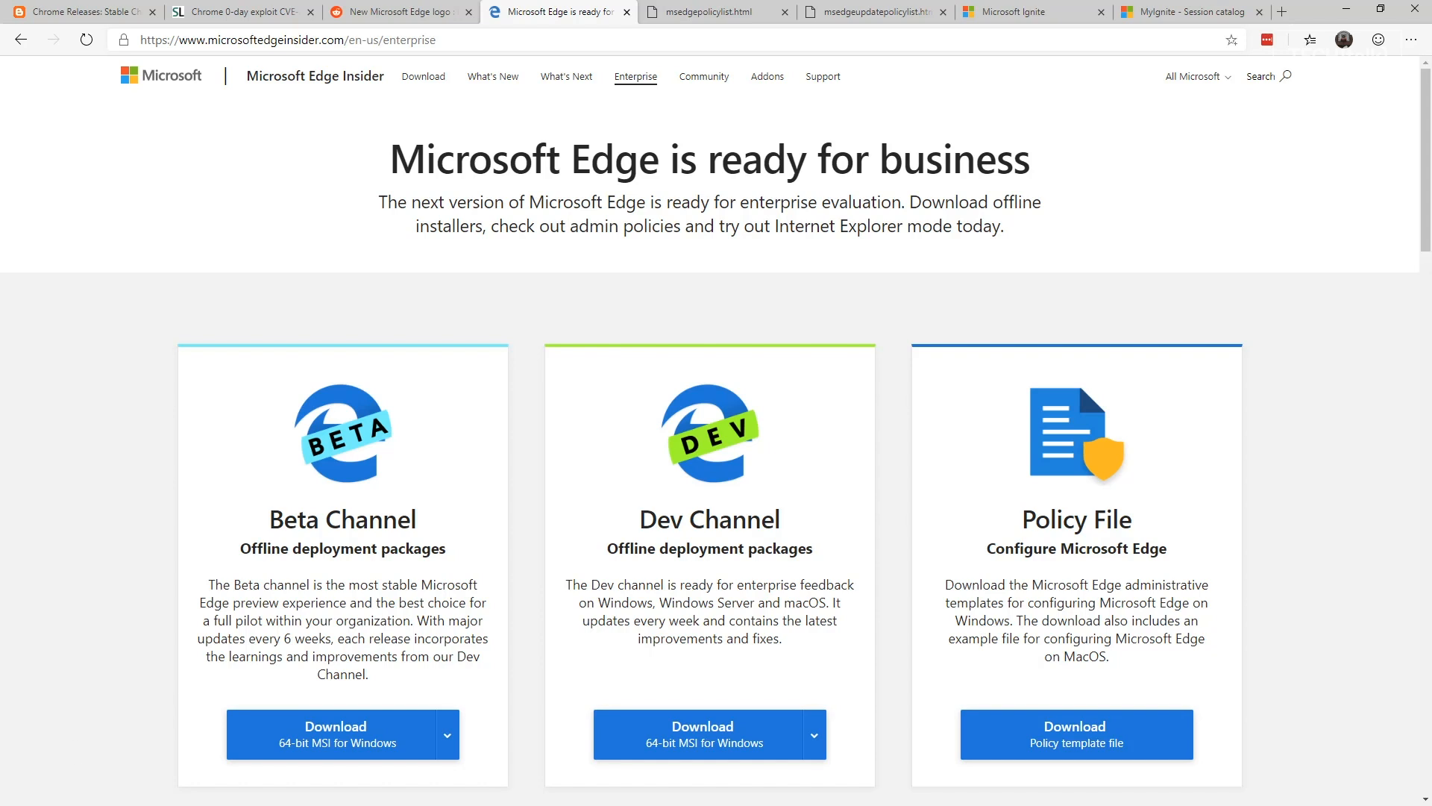
# Step: Move through the tabs to the MyIgnite session catalog showing Security & Compliance learning paths
pyautogui.click(712, 12)
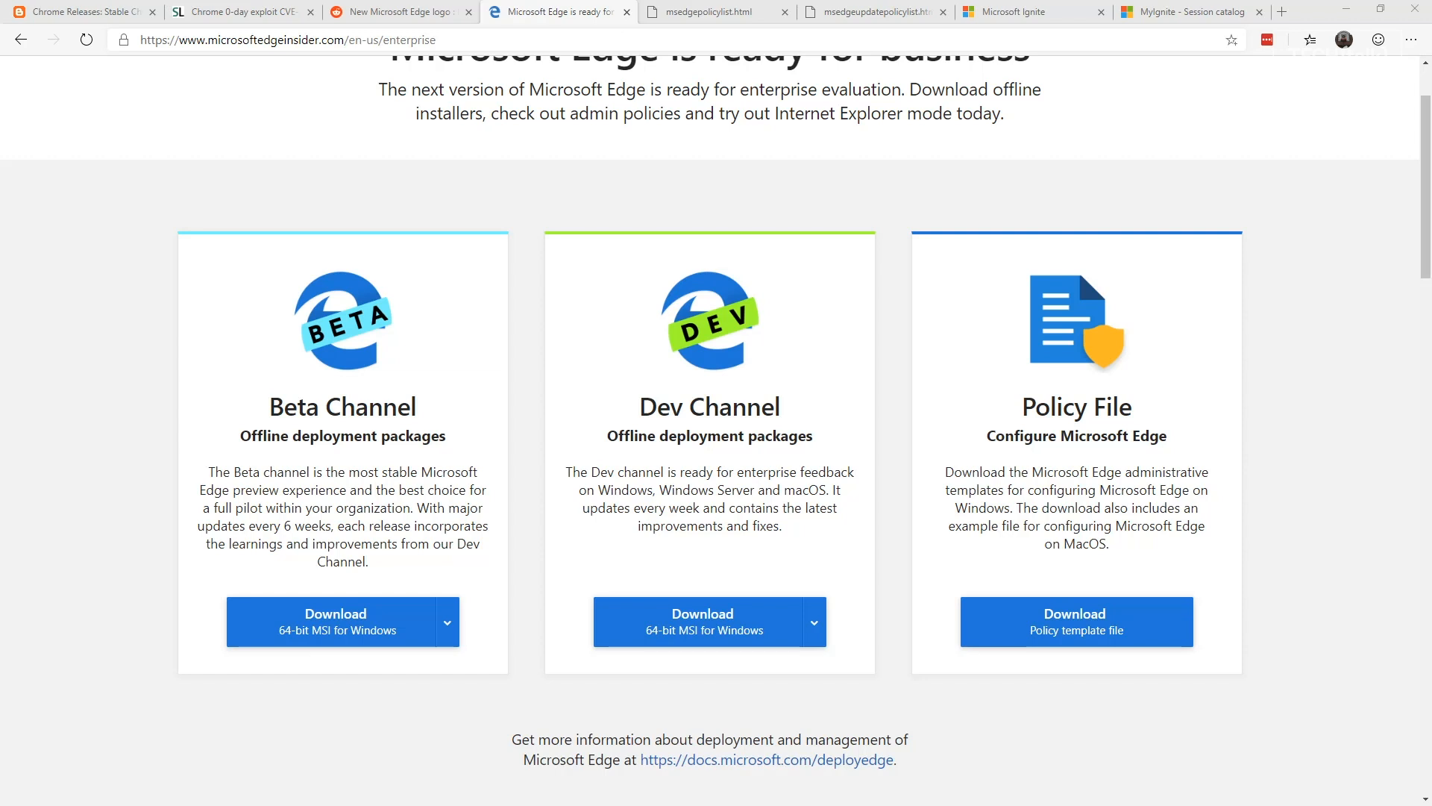
pyautogui.click(1021, 12)
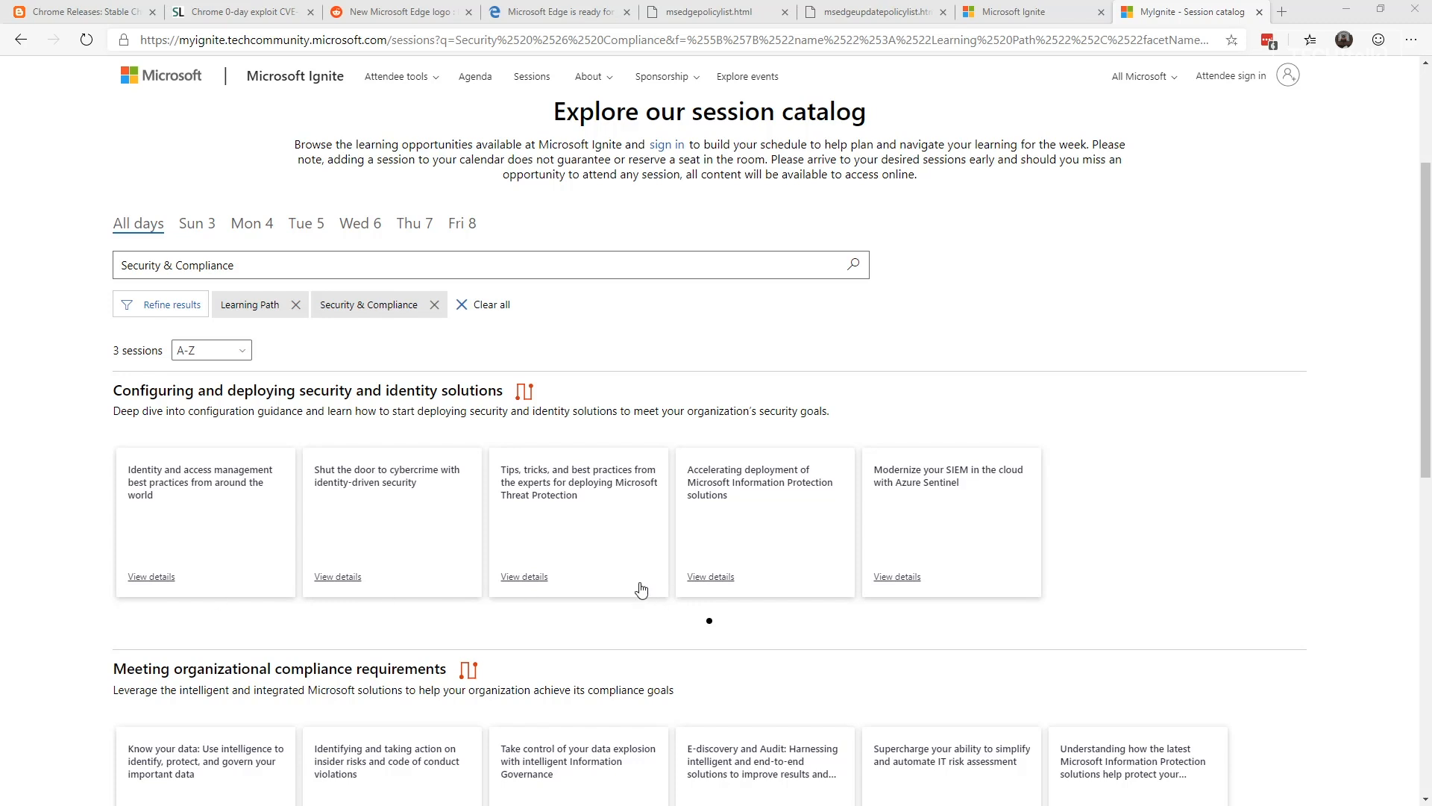
pyautogui.scroll(-3)
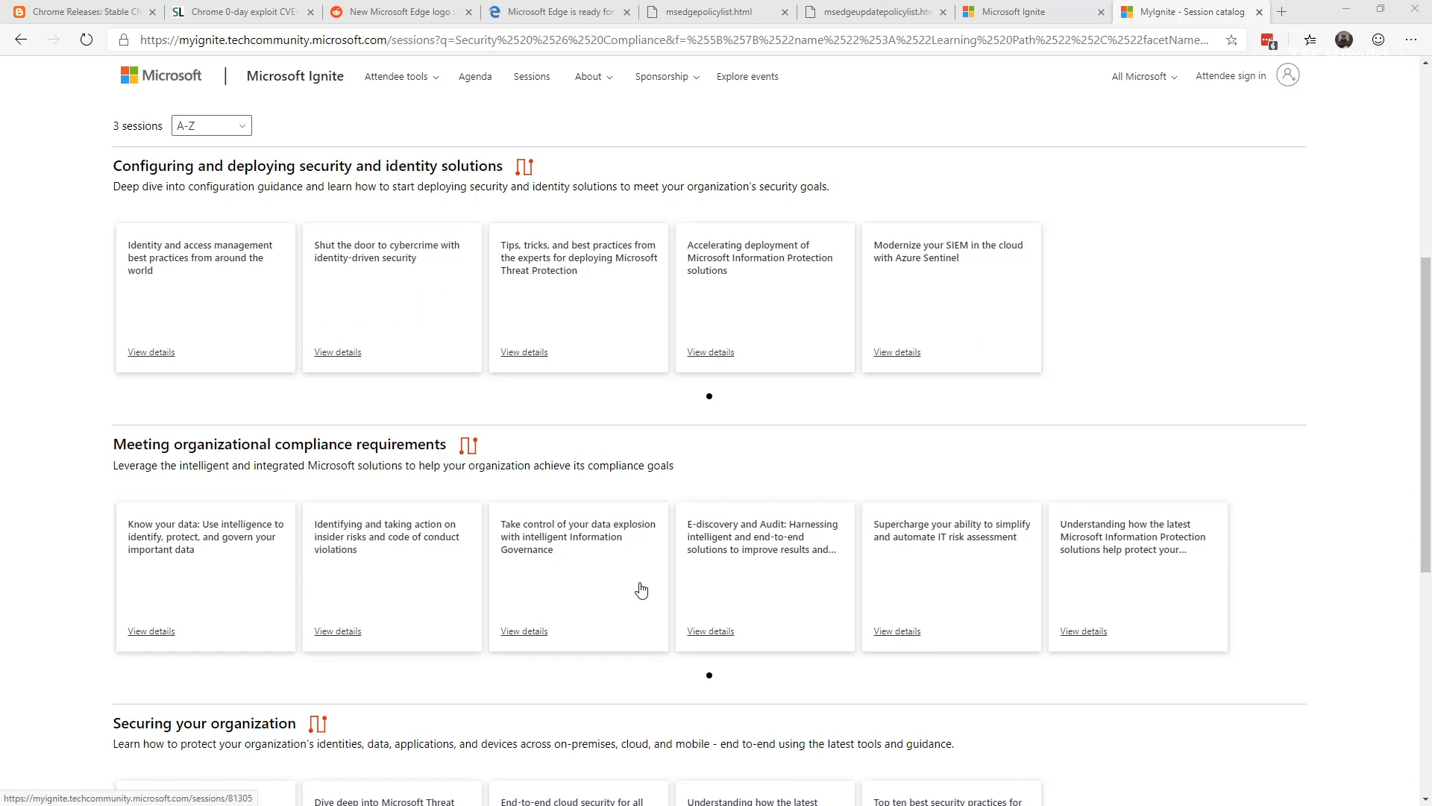
pyautogui.scroll(-3)
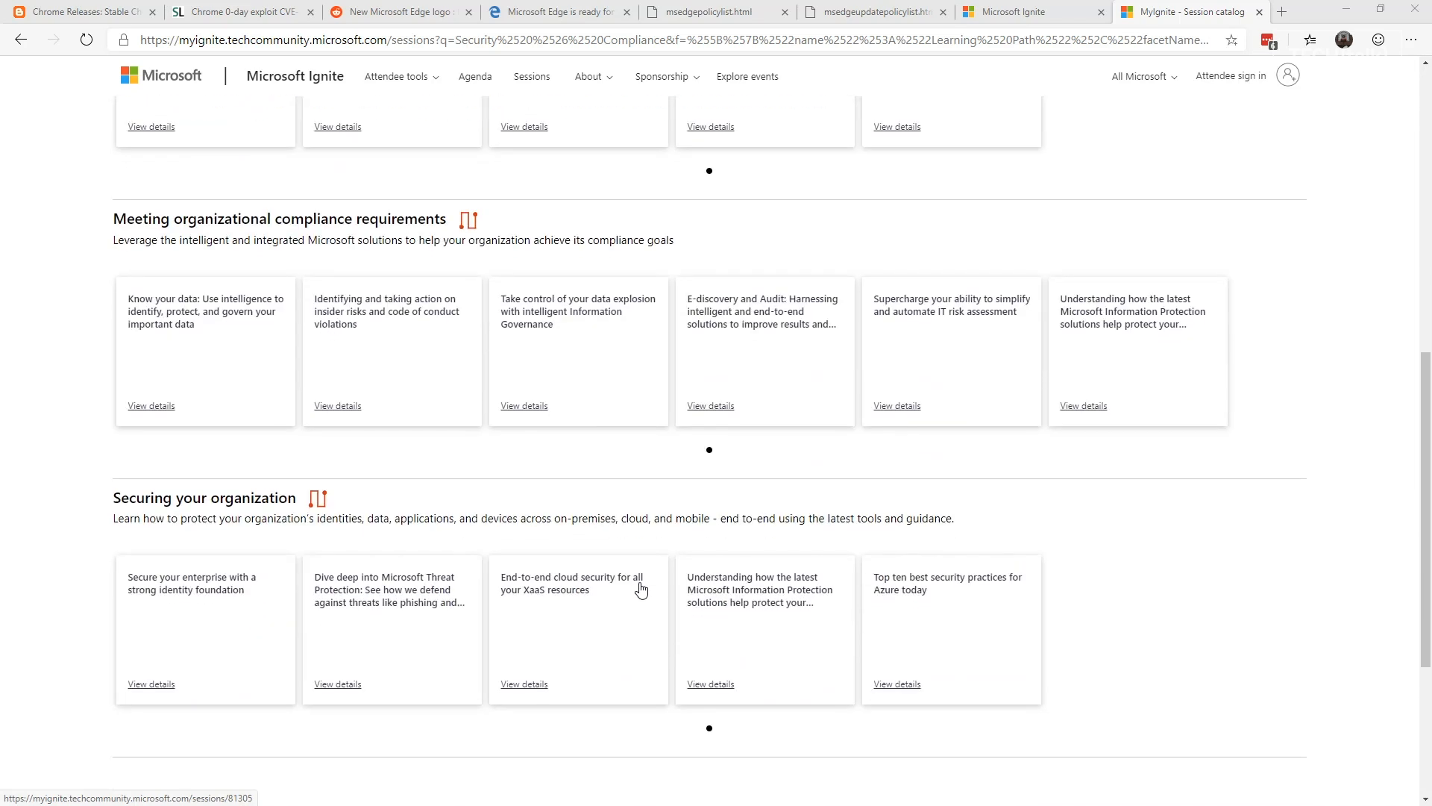
pyautogui.scroll(-3)
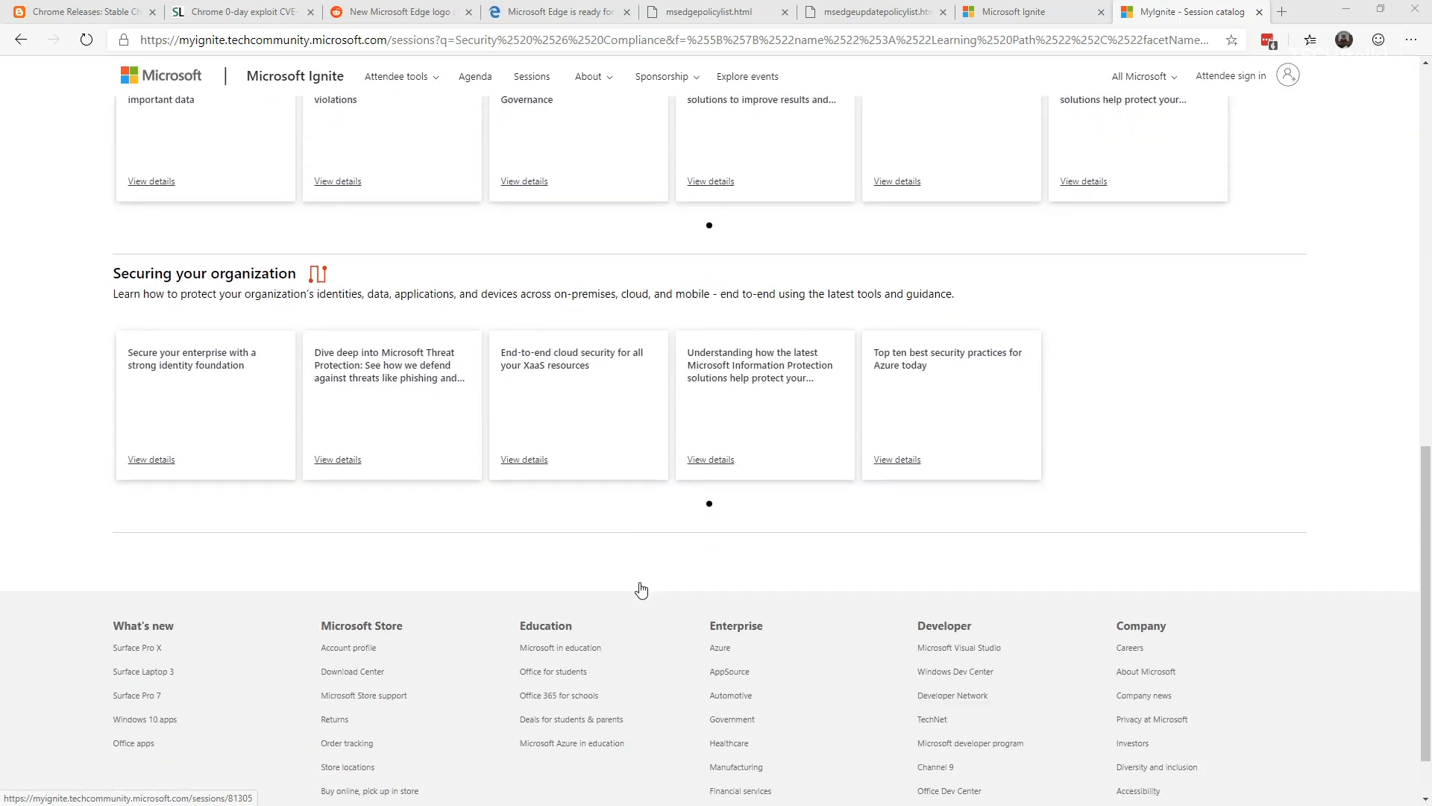